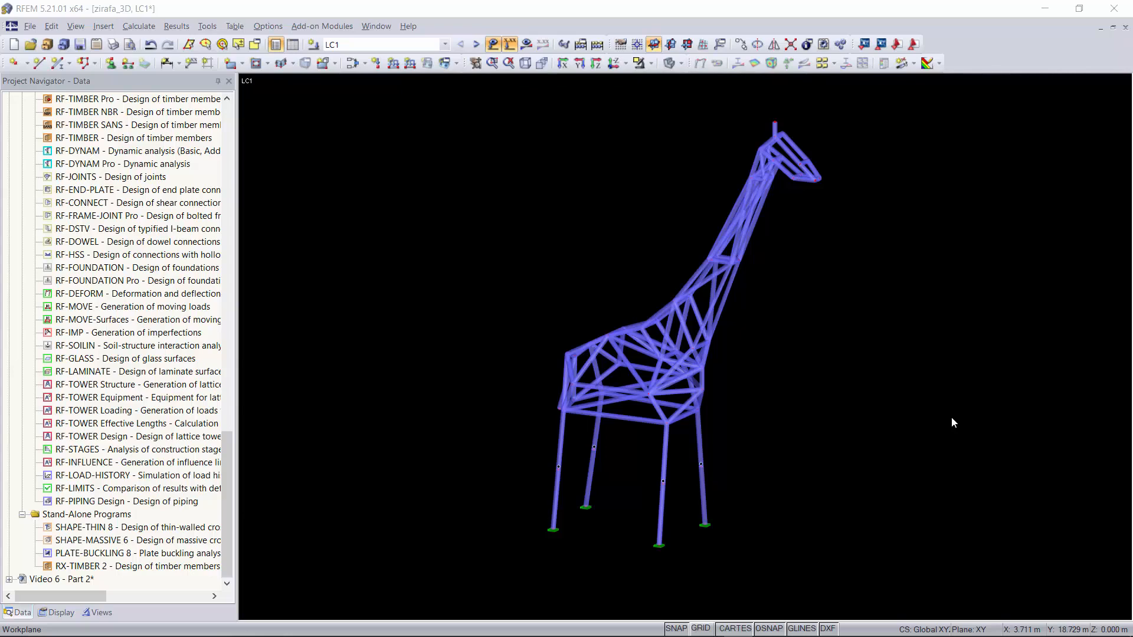
mouse_move(834, 326)
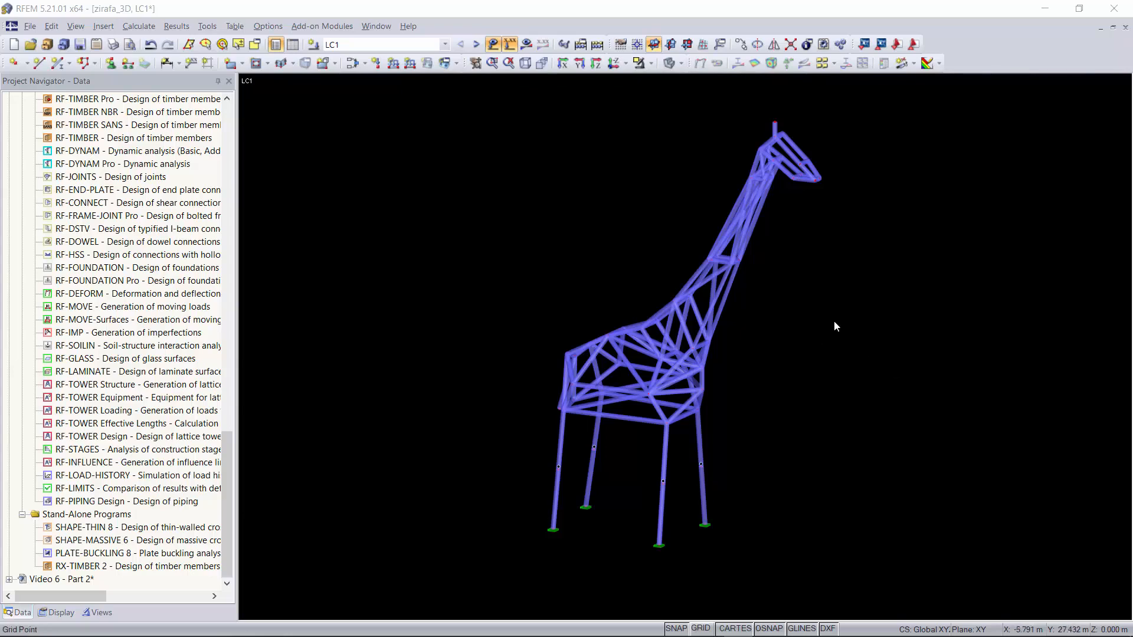
mouse_move(889, 303)
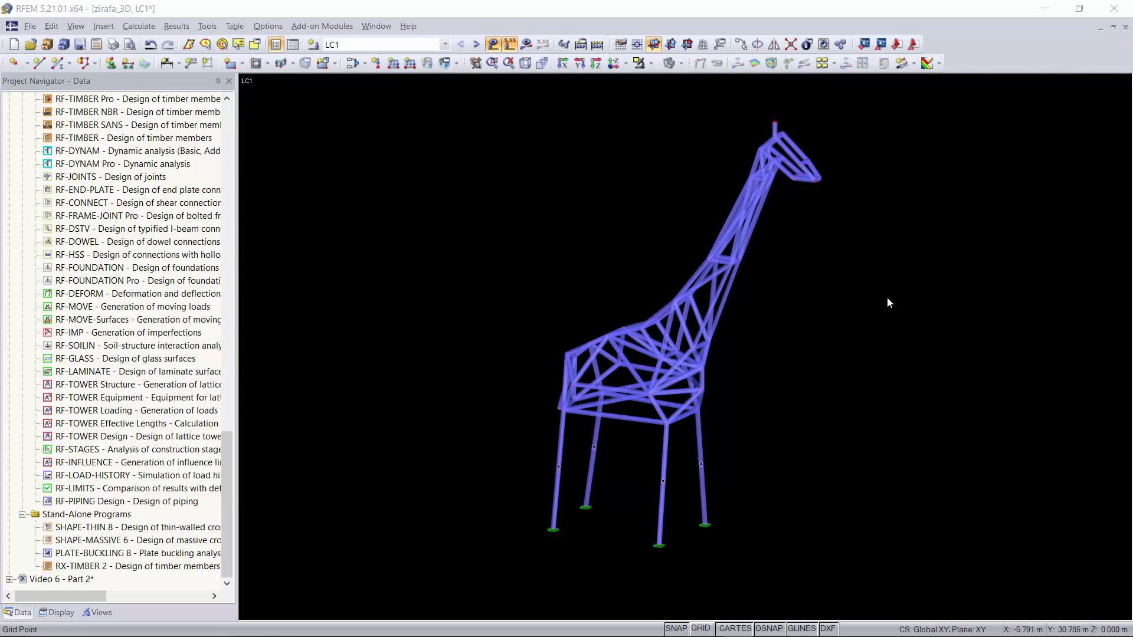
mouse_move(888, 301)
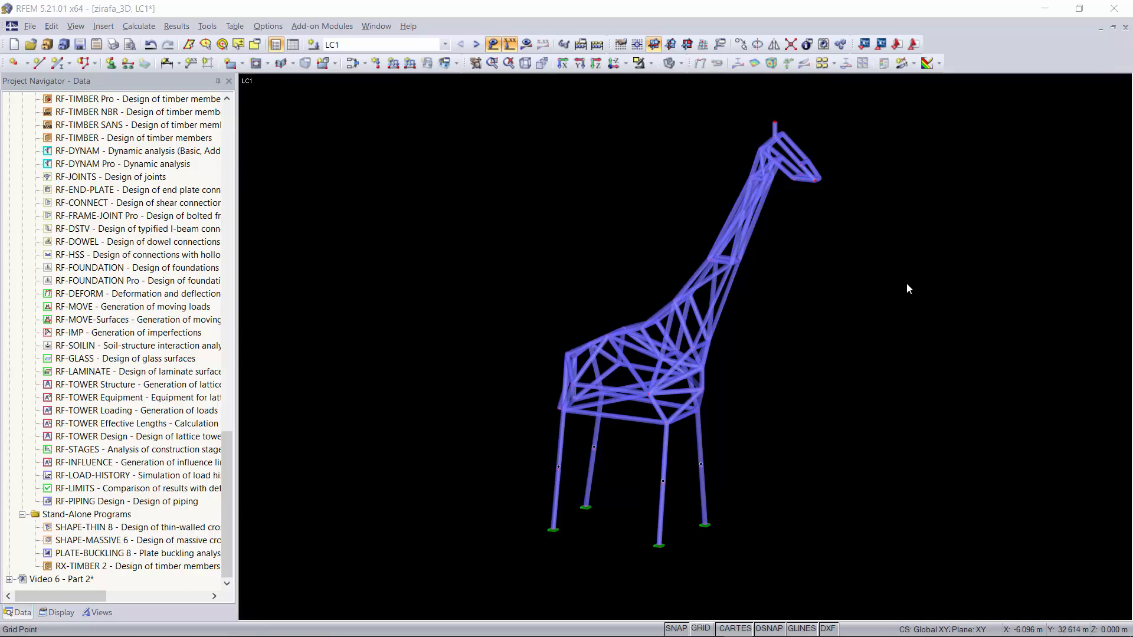
mouse_move(914, 290)
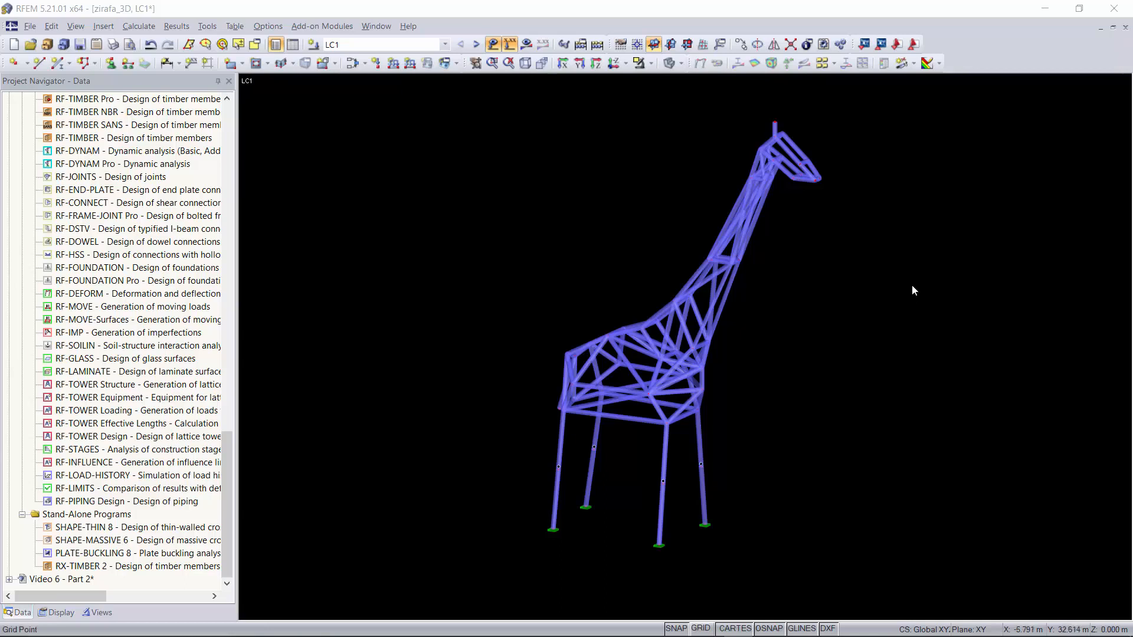
mouse_move(801, 232)
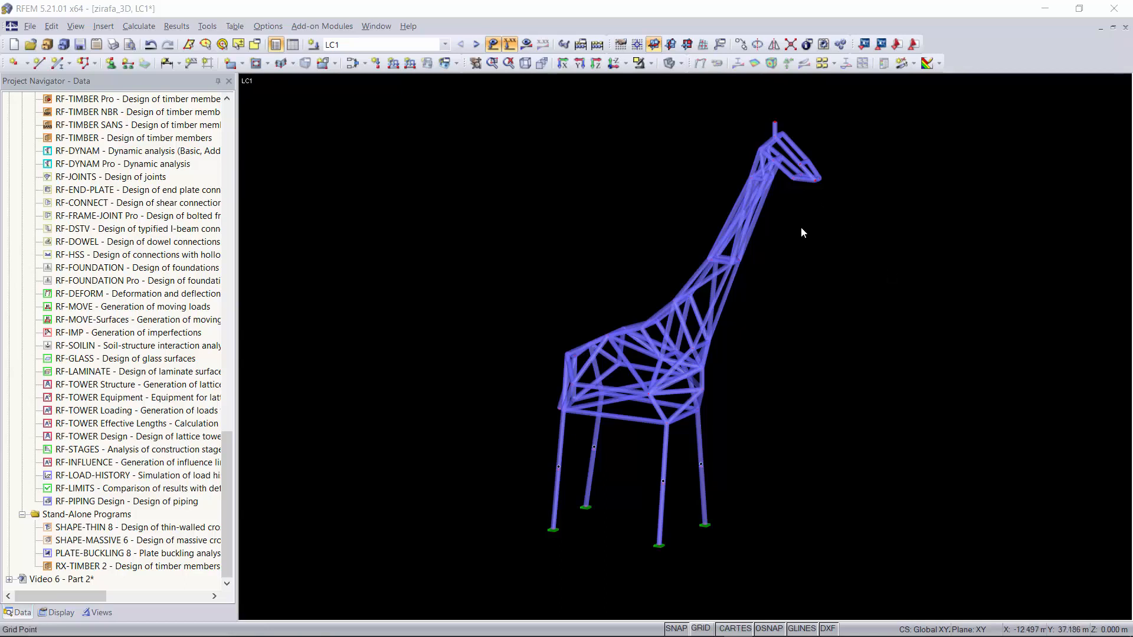
mouse_move(427, 252)
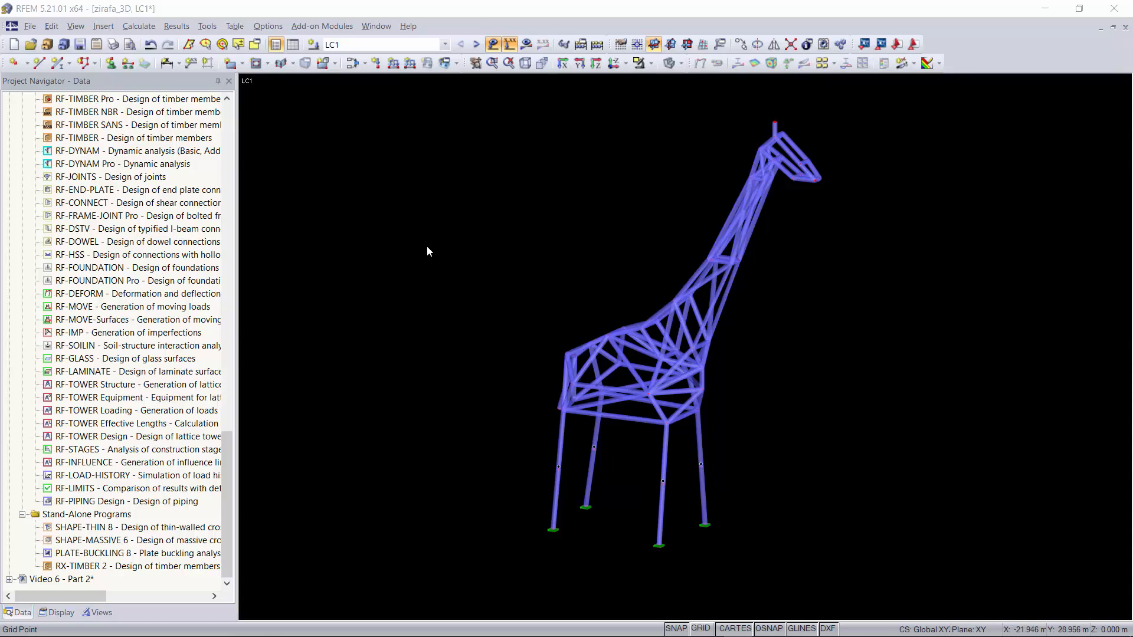
mouse_move(510, 220)
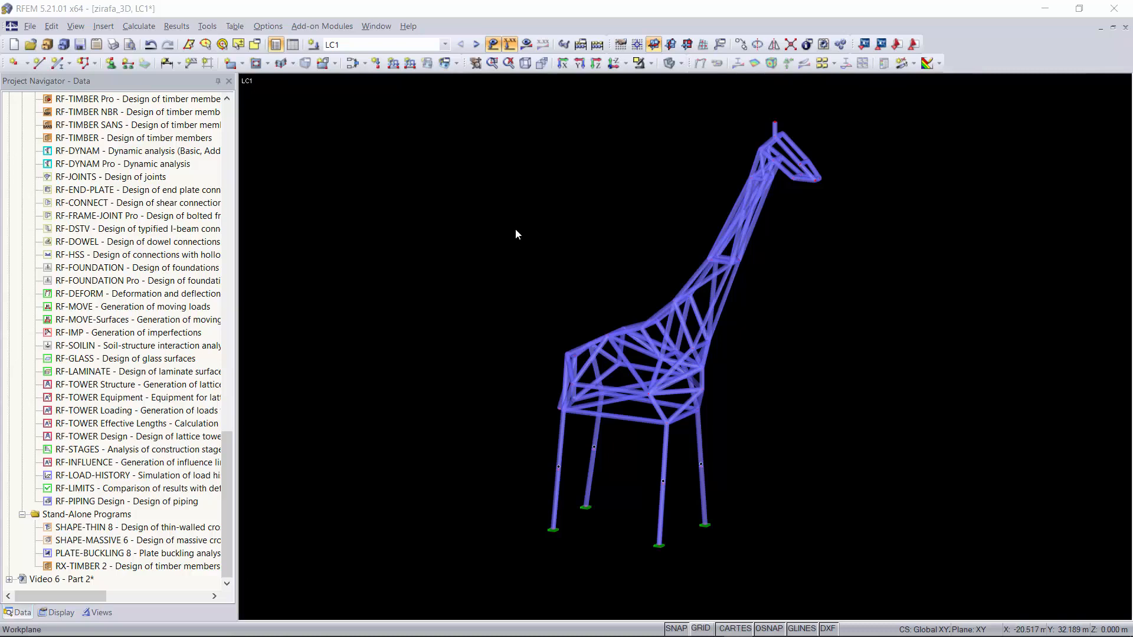
mouse_move(450, 180)
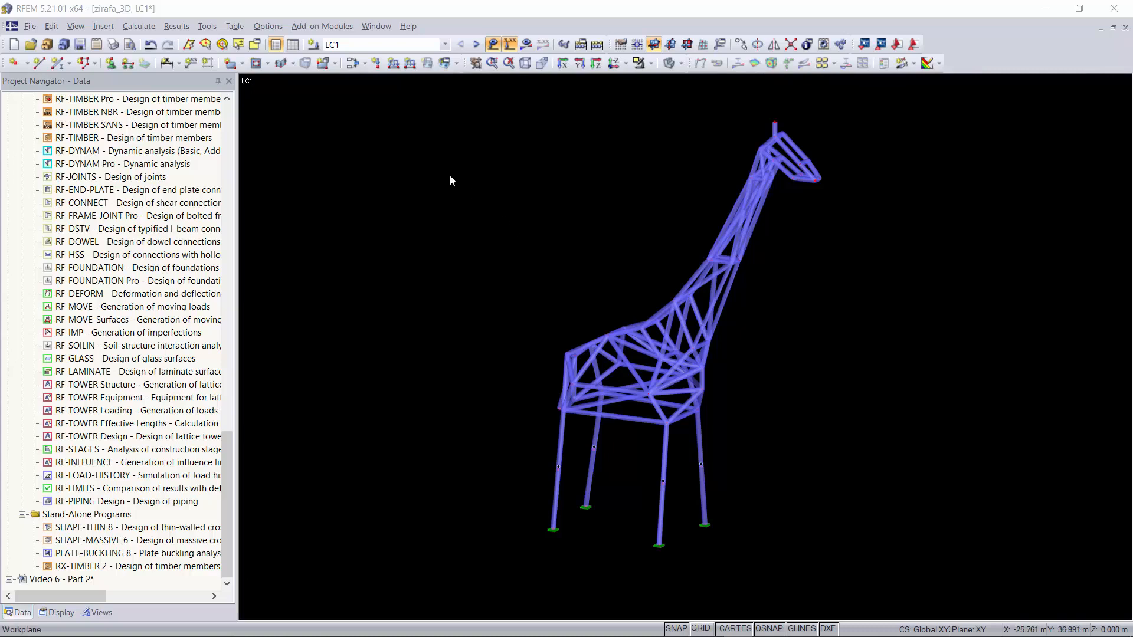
mouse_move(527, 224)
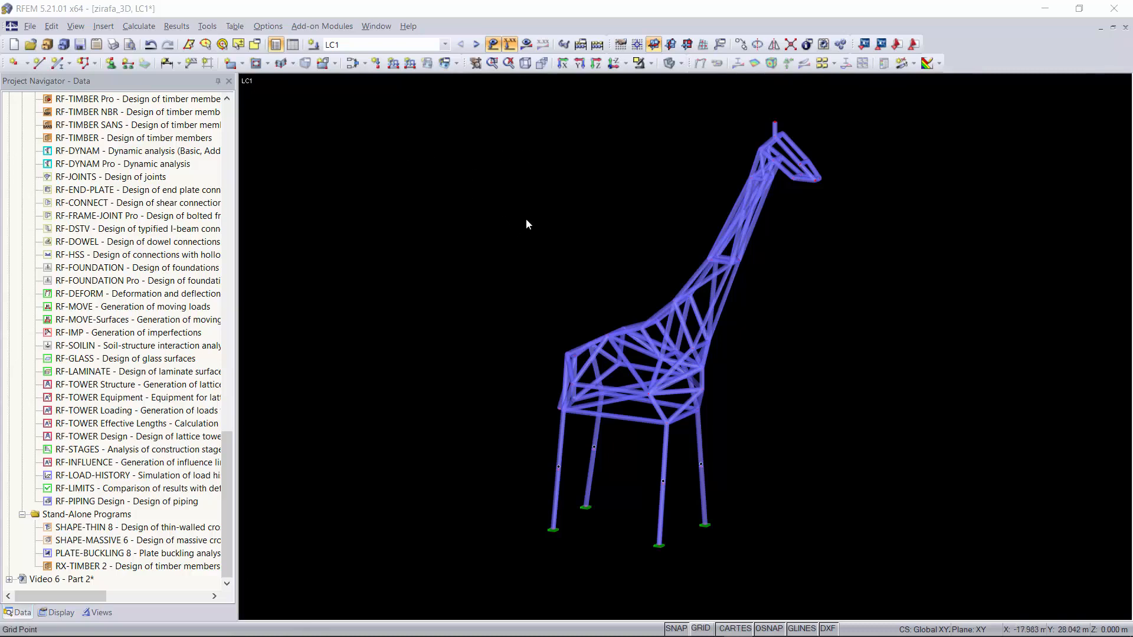
Switch via the Window menu to the Video 6 - Part 2 model under LC1.
click(407, 26)
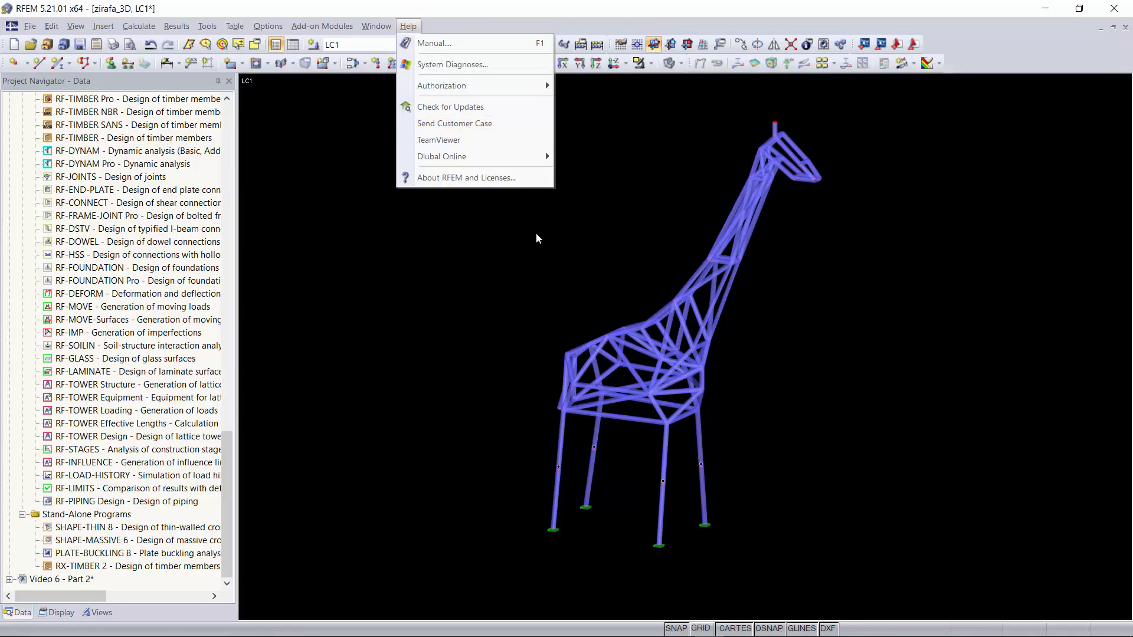
mouse_move(375, 26)
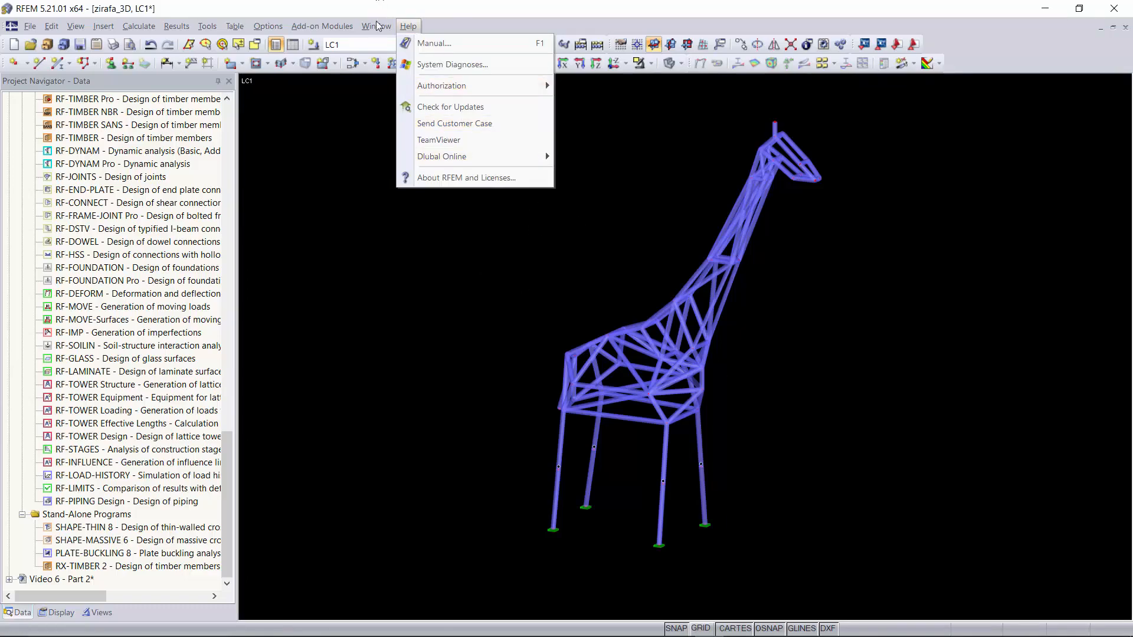
click(375, 26)
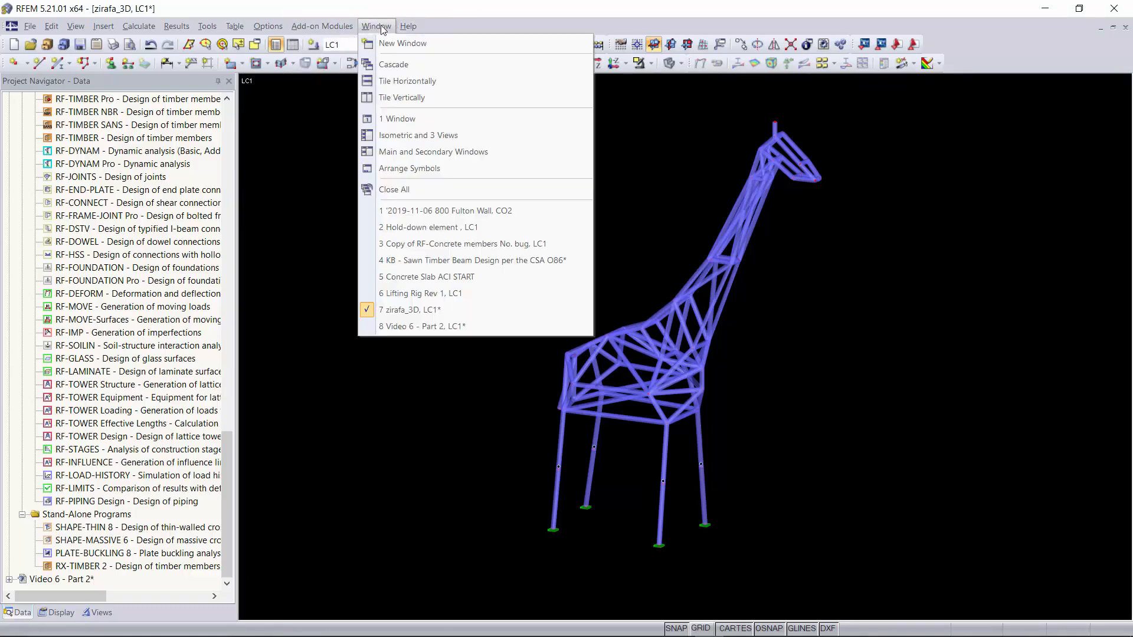
click(422, 326)
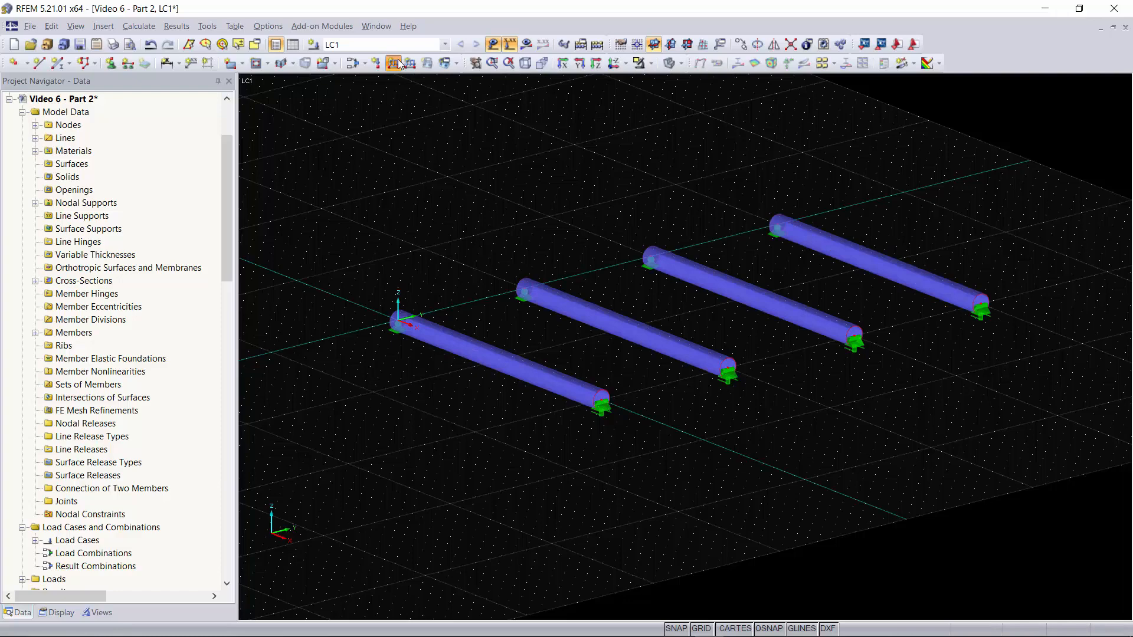
Define a new uniform member load of -1.000 kip/ft acting along global ZL.
click(398, 63)
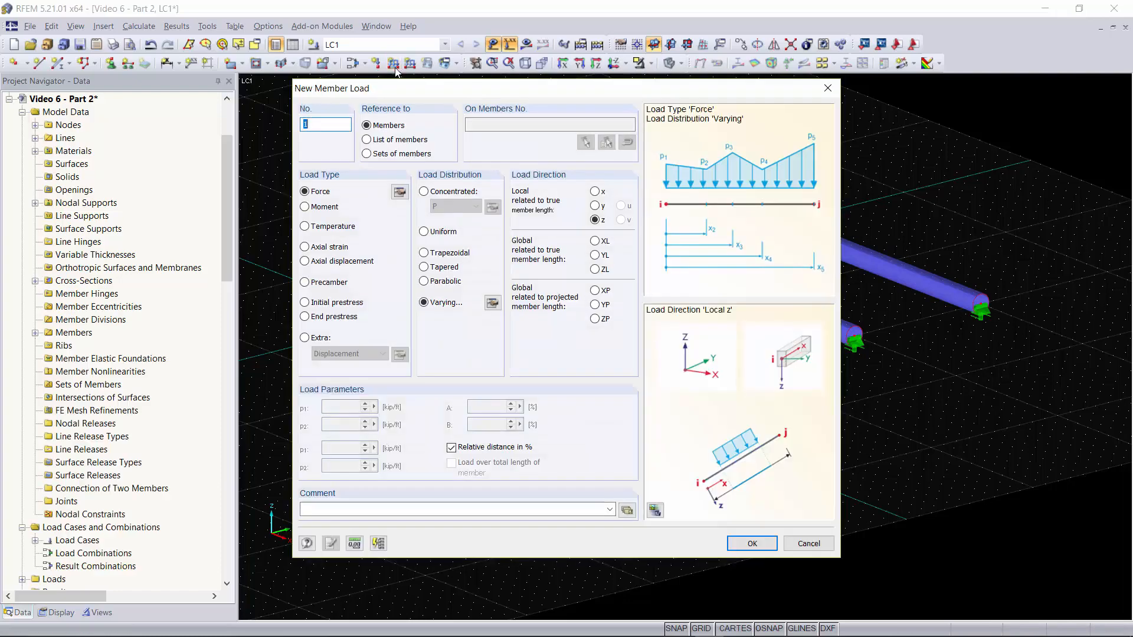
mouse_move(397, 70)
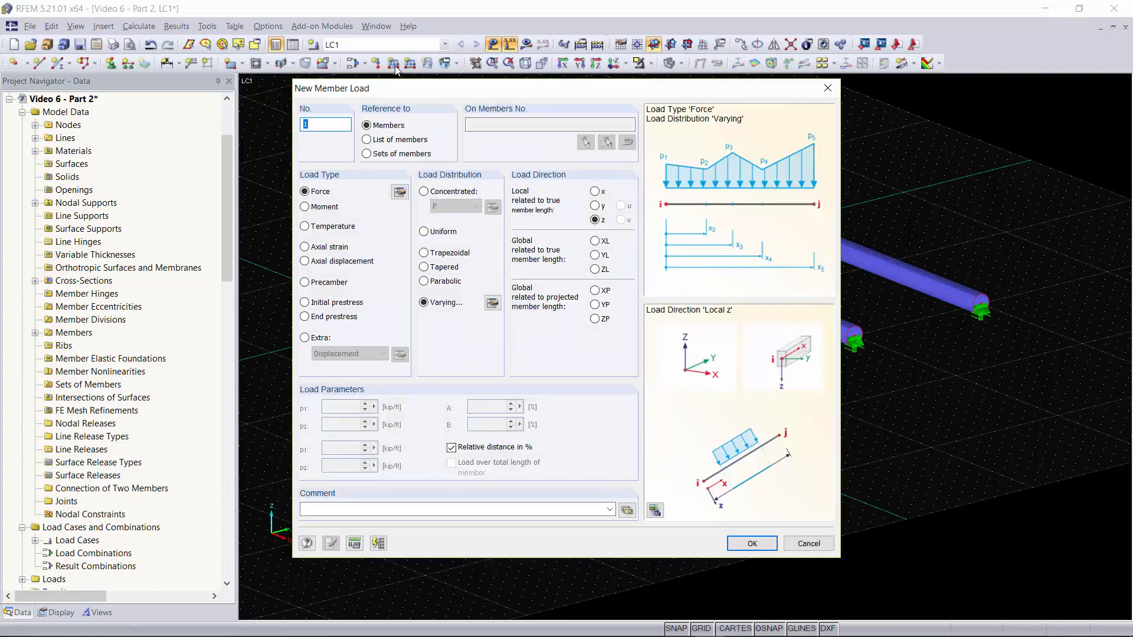
click(424, 231)
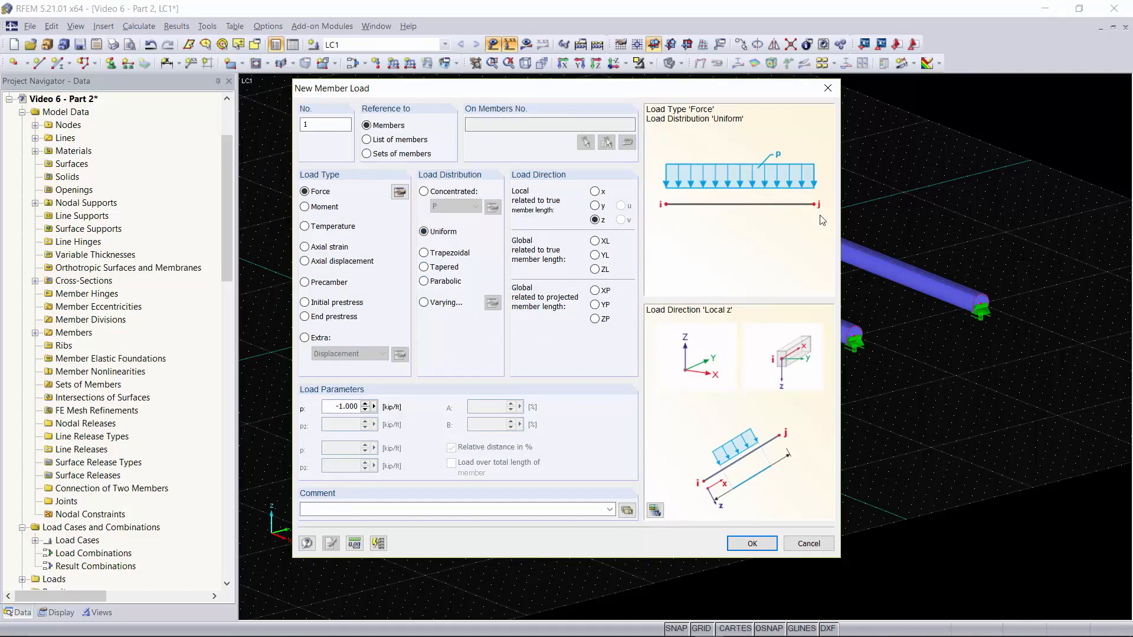
mouse_move(309, 418)
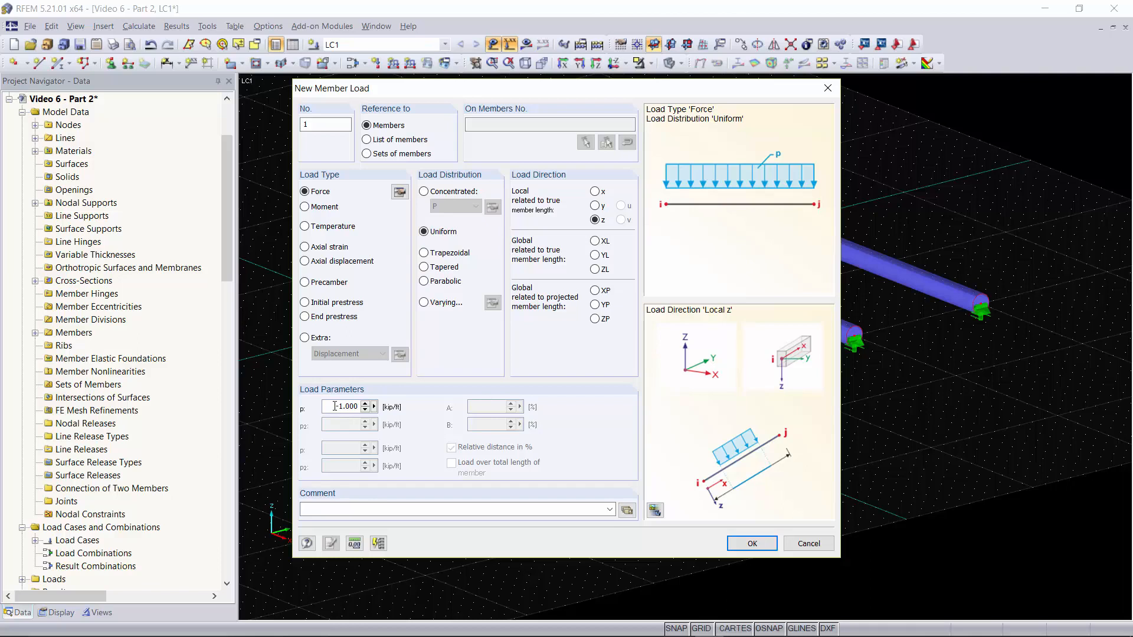
click(595, 269)
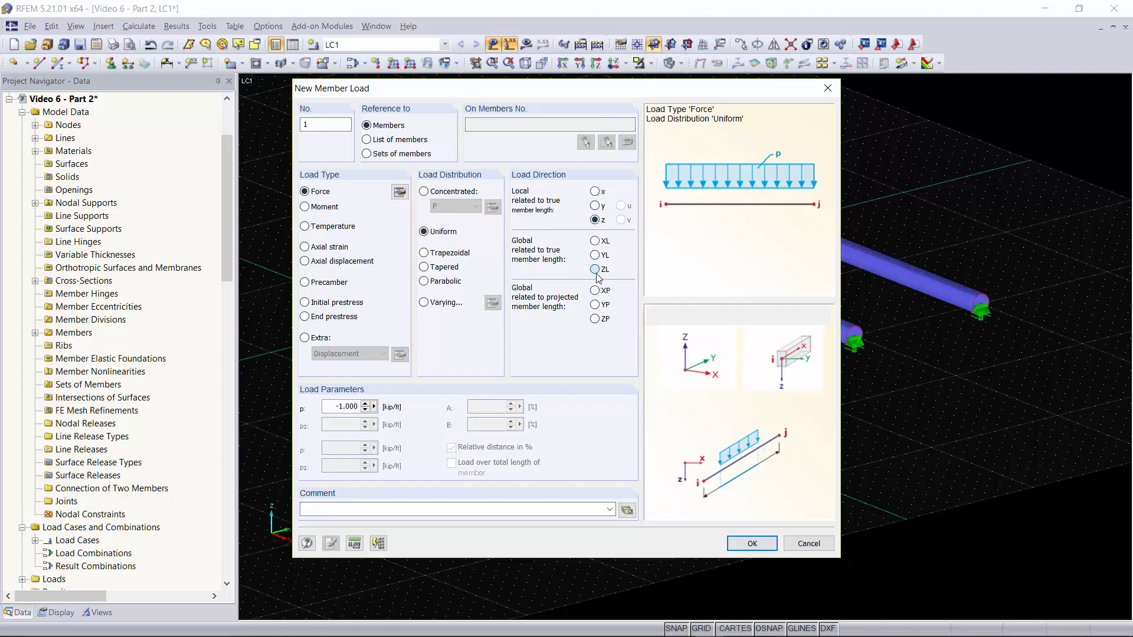
click(595, 269)
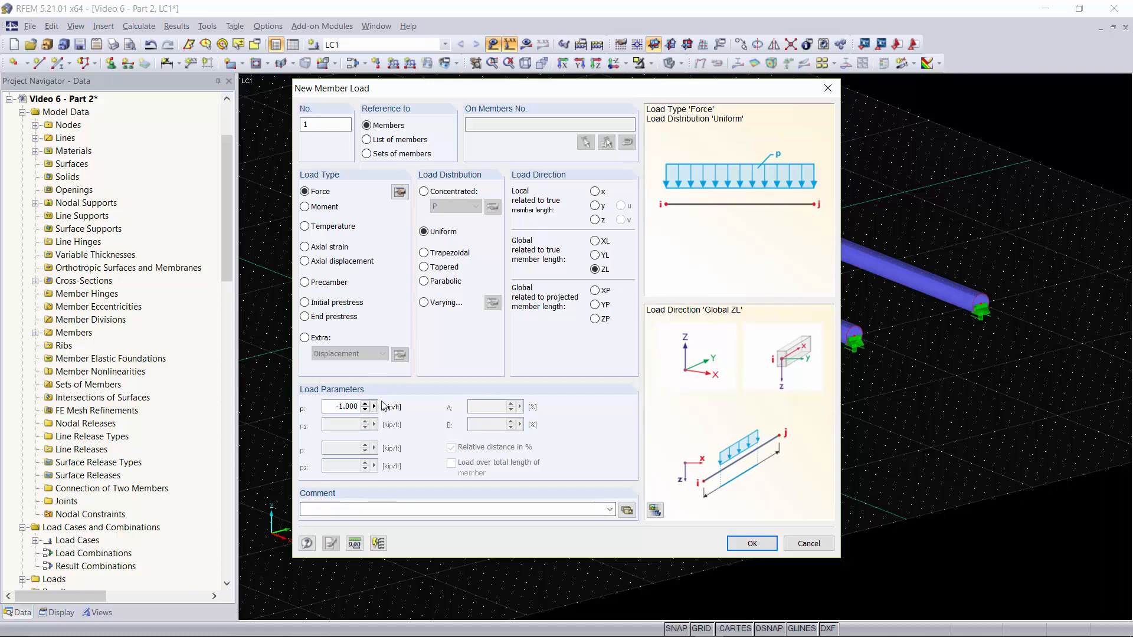
mouse_move(324, 375)
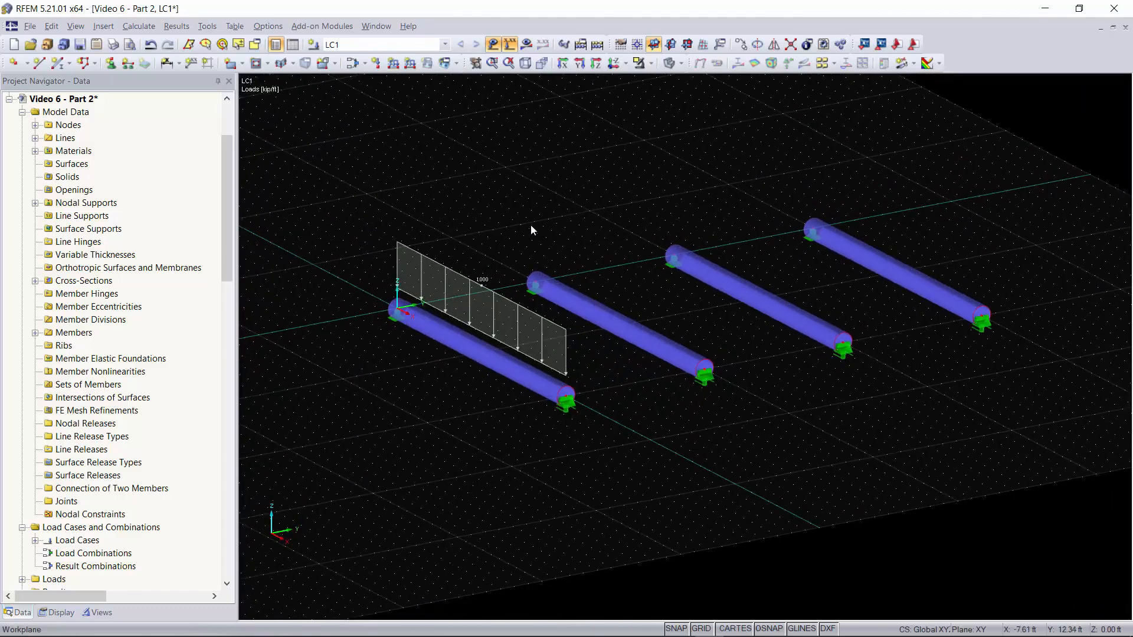
Add a trapezoidal force on member 2 from -1 to -3 kip/ft along ZL.
click(396, 64)
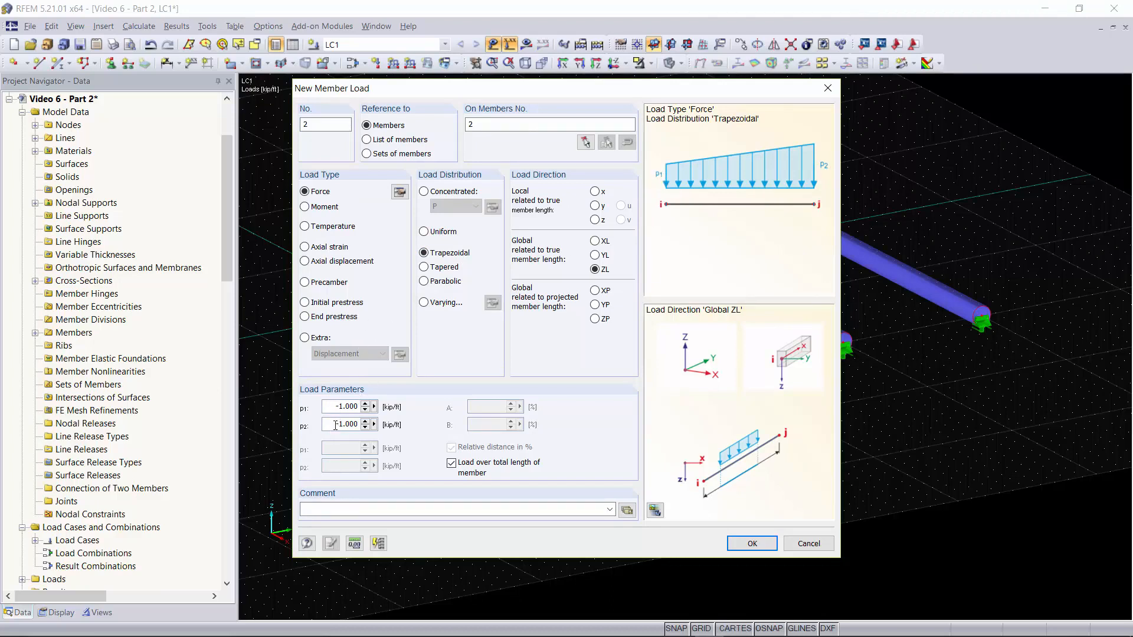
click(343, 424)
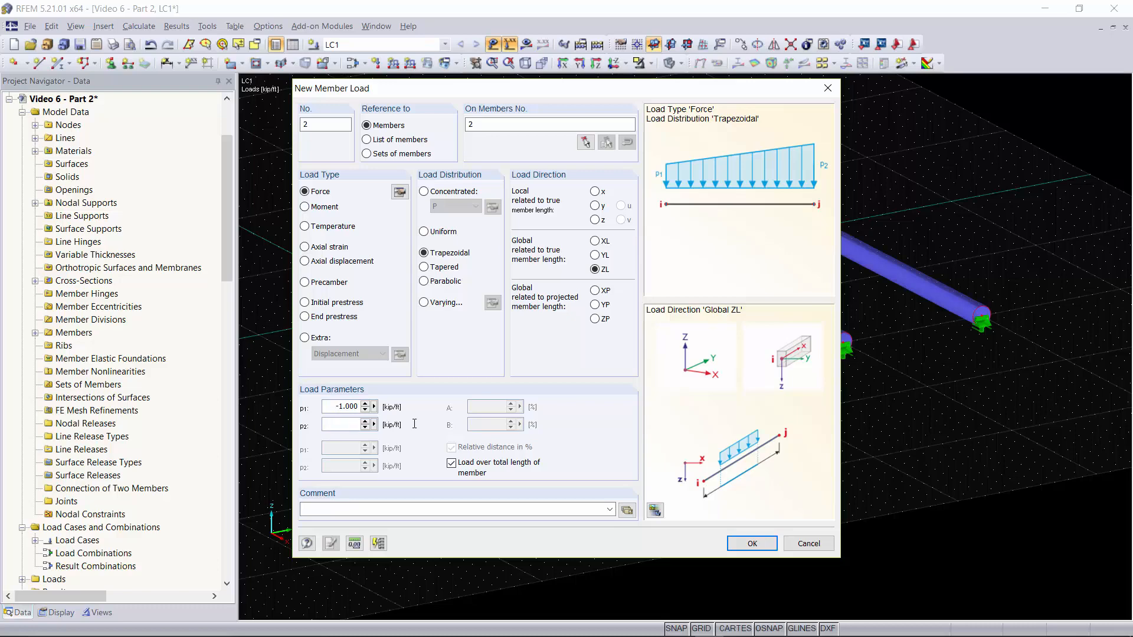
click(751, 543)
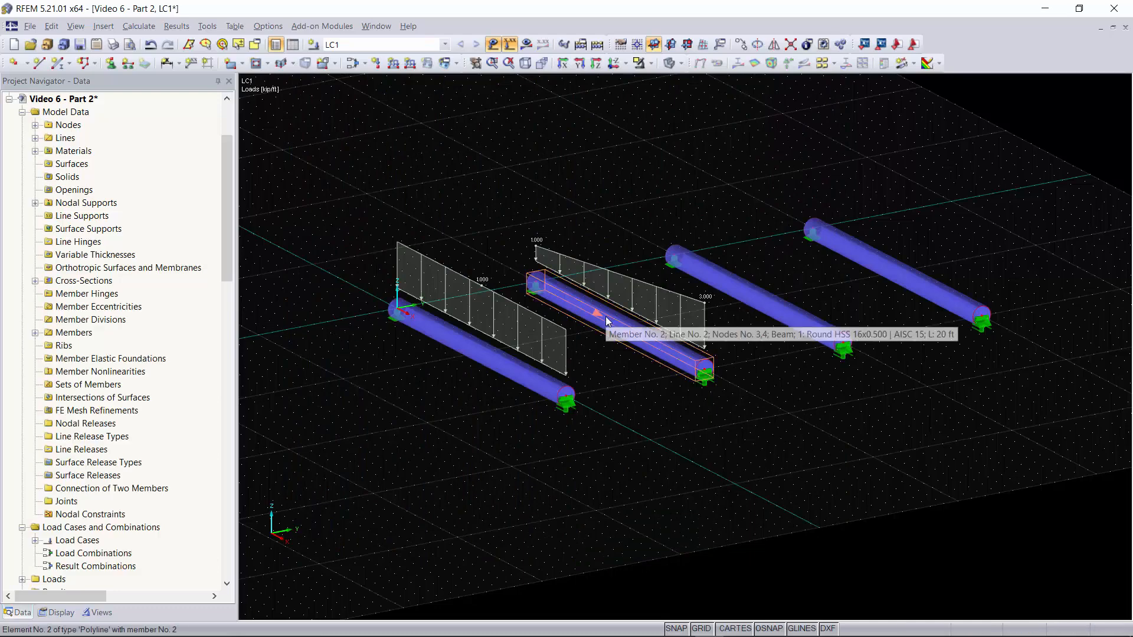
mouse_move(617, 319)
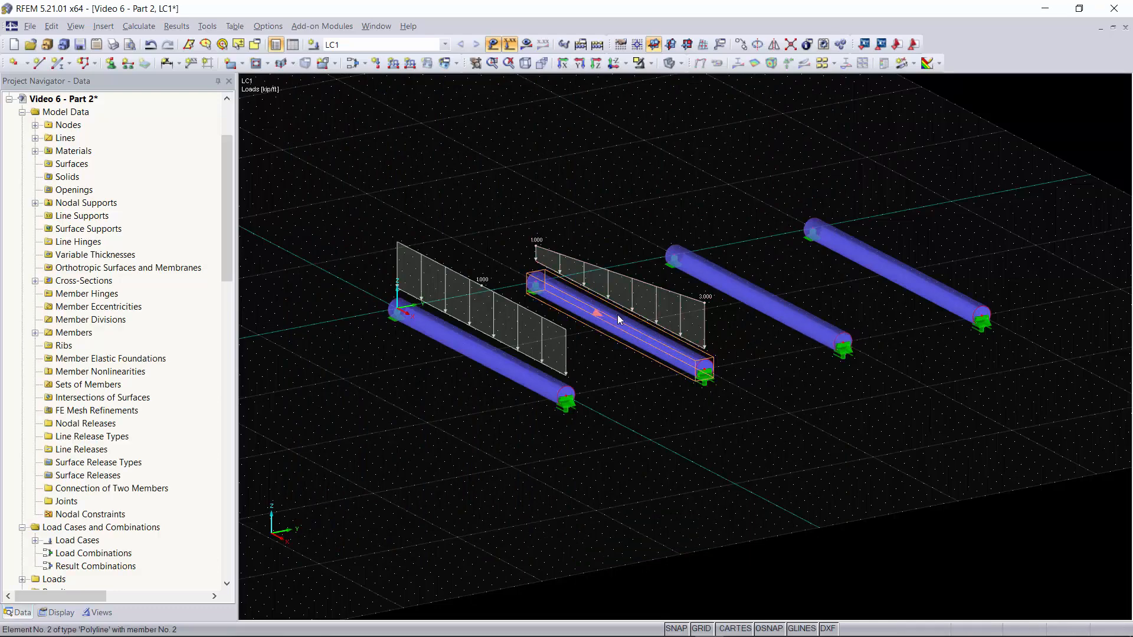
mouse_move(619, 321)
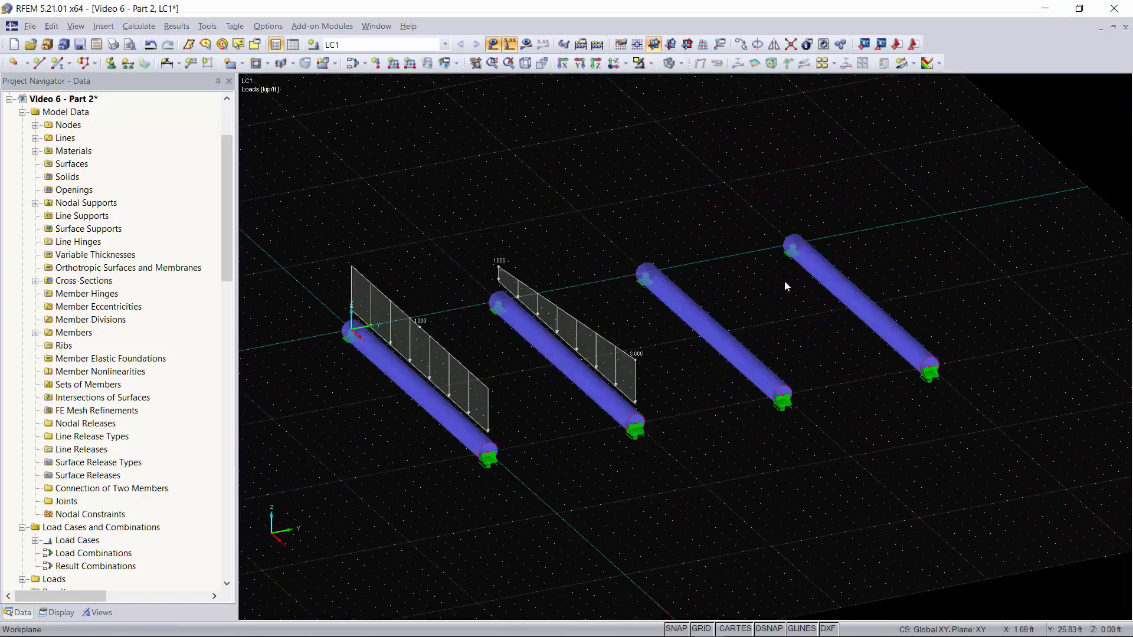
mouse_move(708, 330)
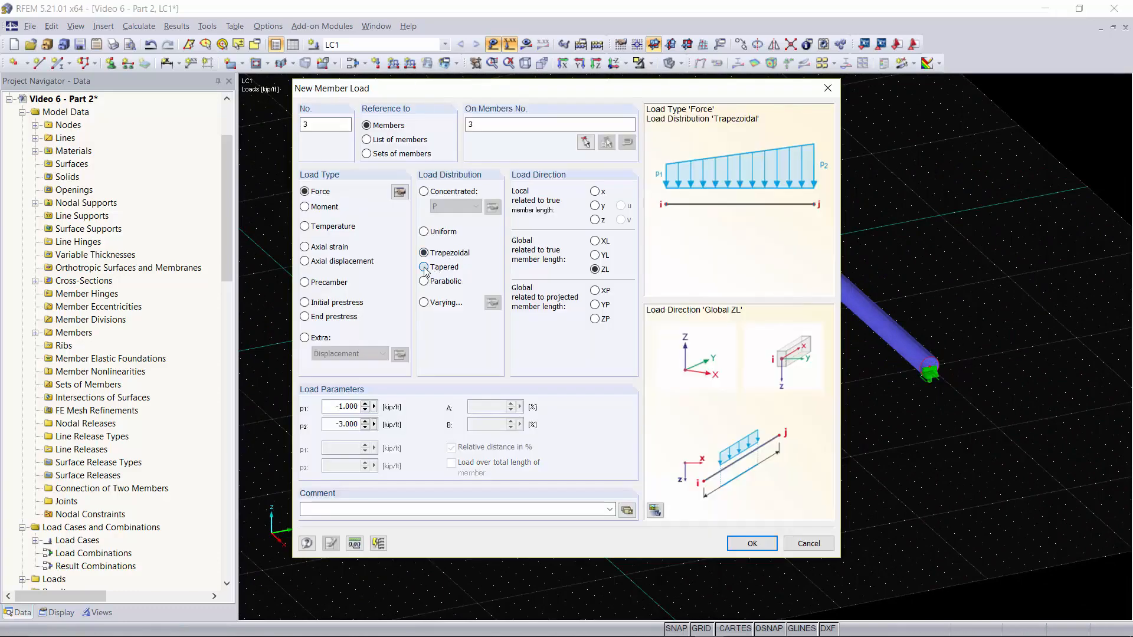
Add a tapered load -1 to -3 kip/ft on member 3 with A = 25, B = 75.
click(424, 267)
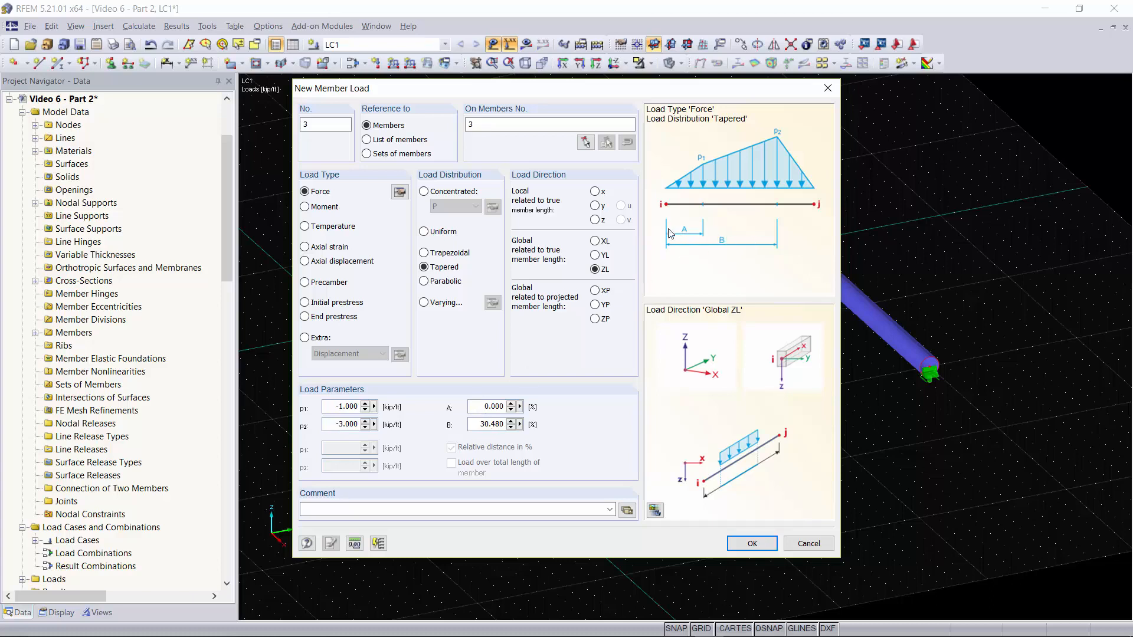
mouse_move(543, 406)
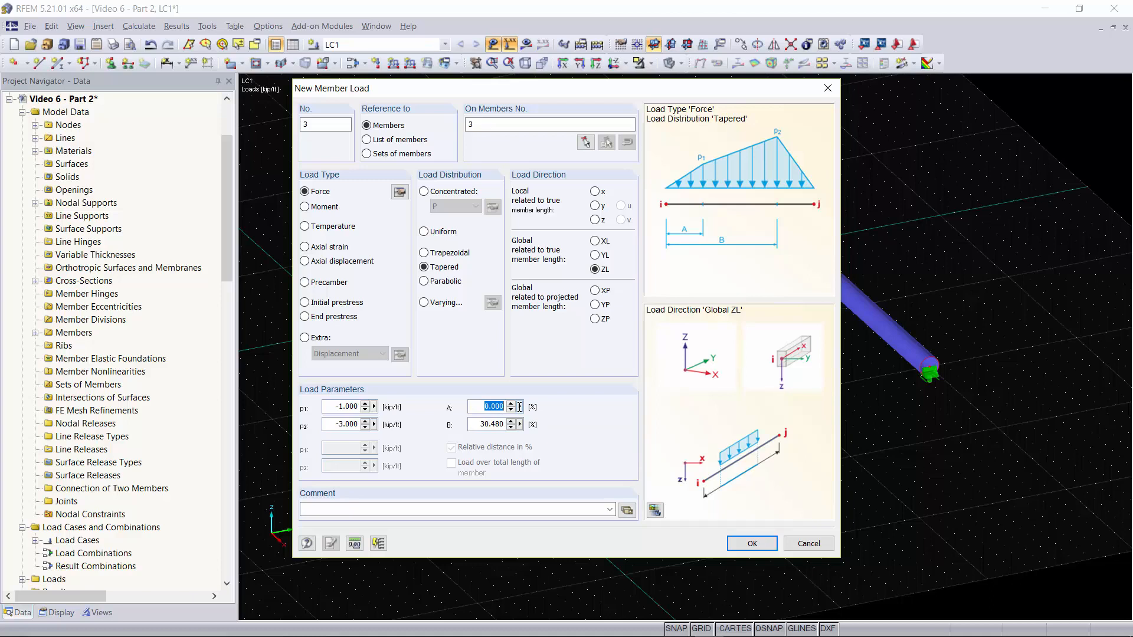
text(25.000)
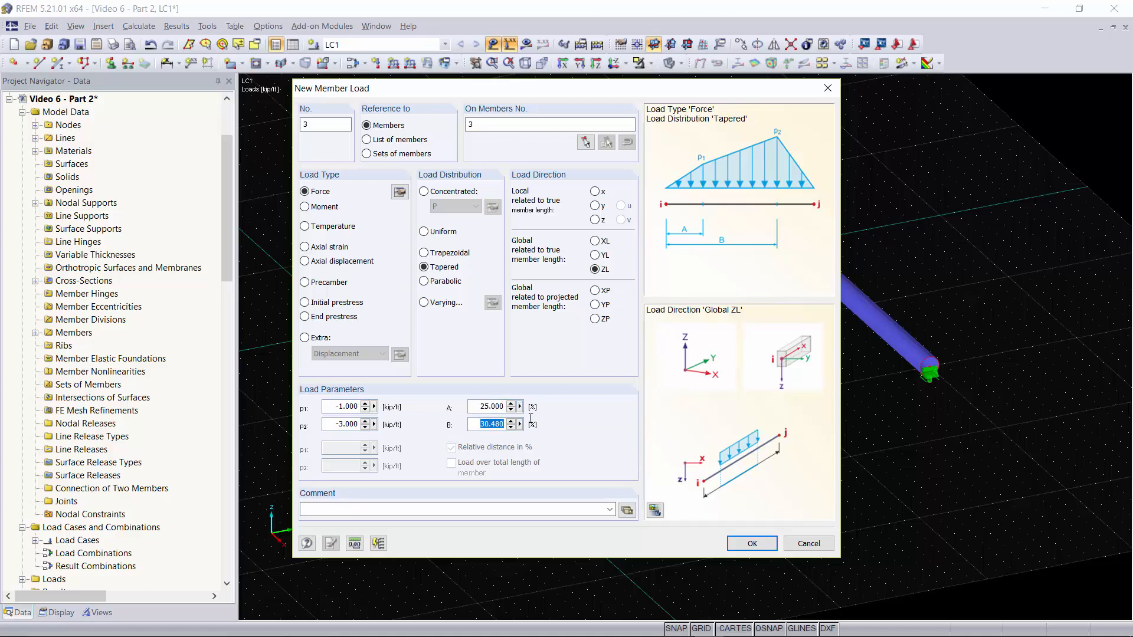
text(75)
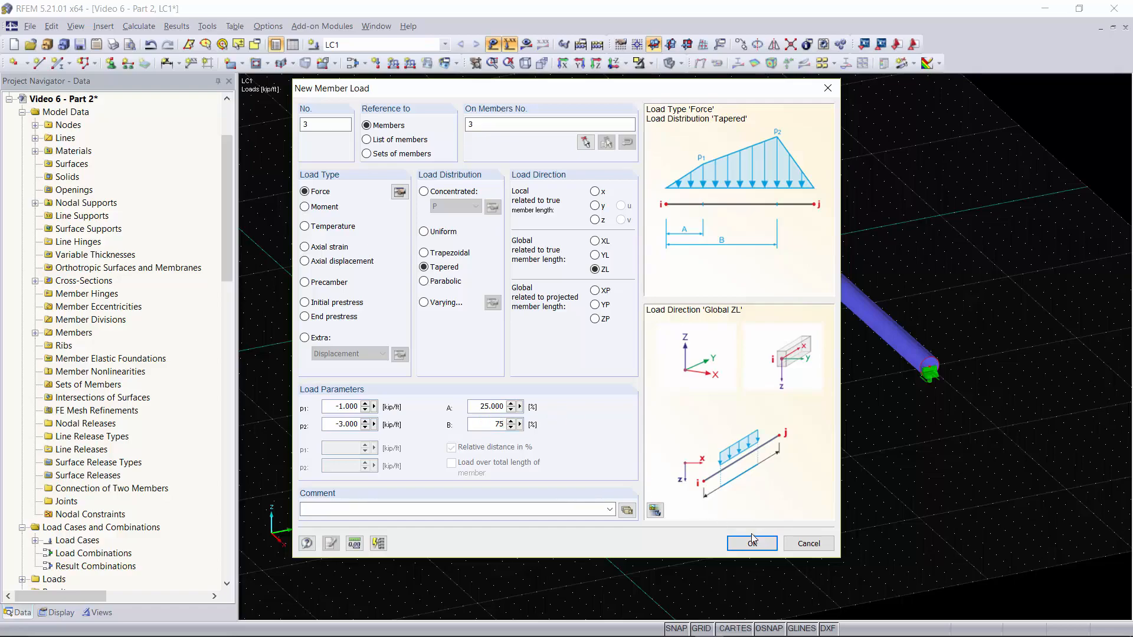
click(751, 543)
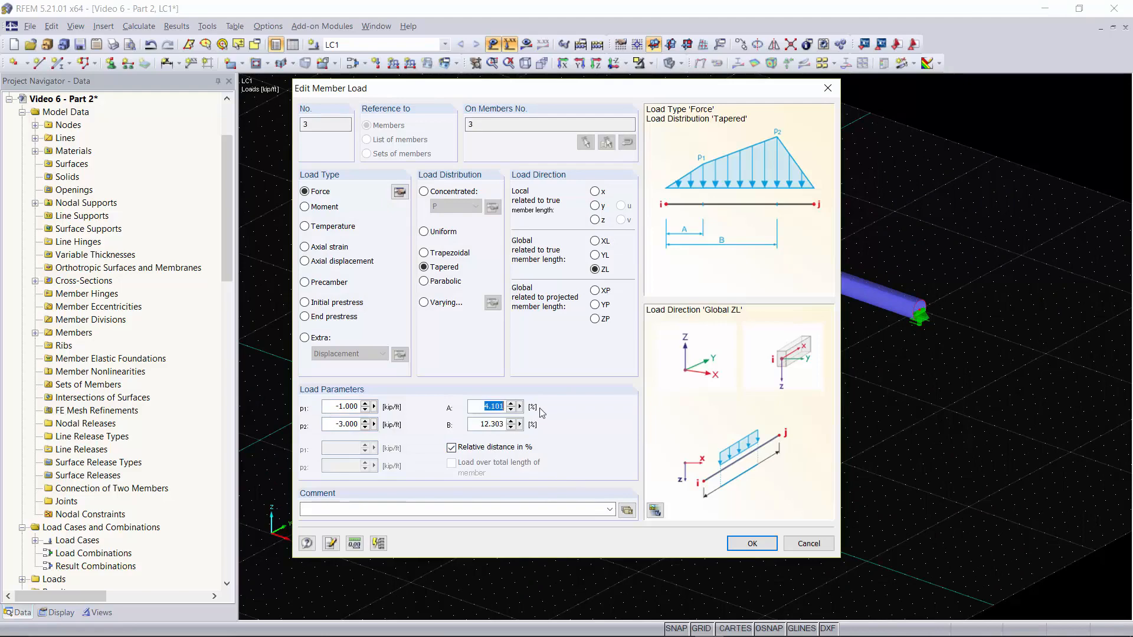
Set the tapered load's relative distances to A = 25% and B = 75% of the span.
text(25)
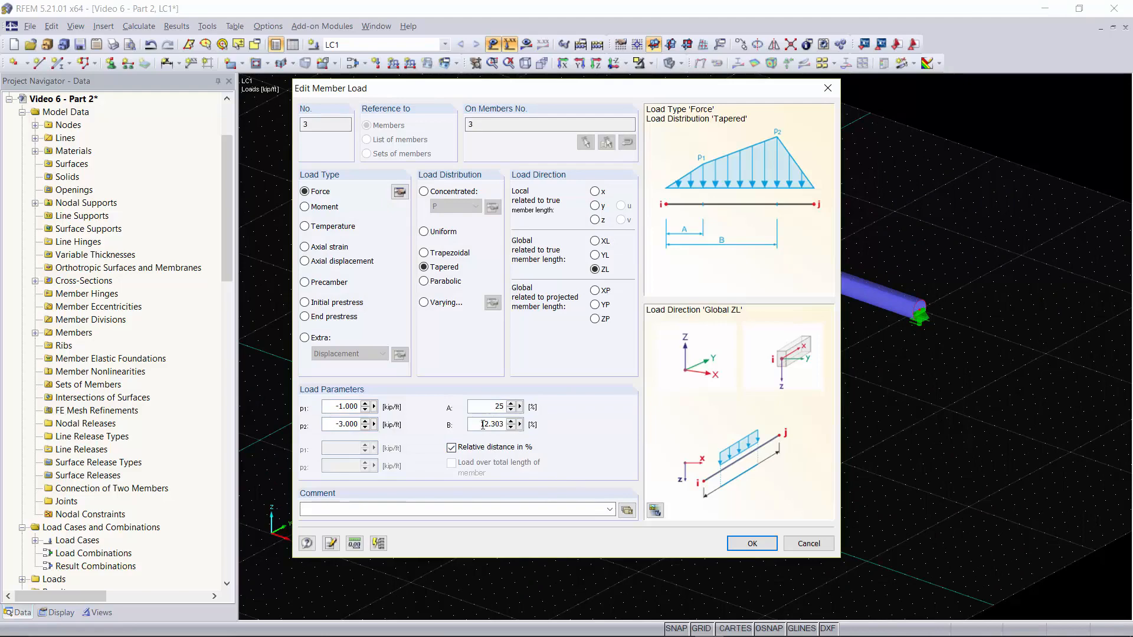
text(75)
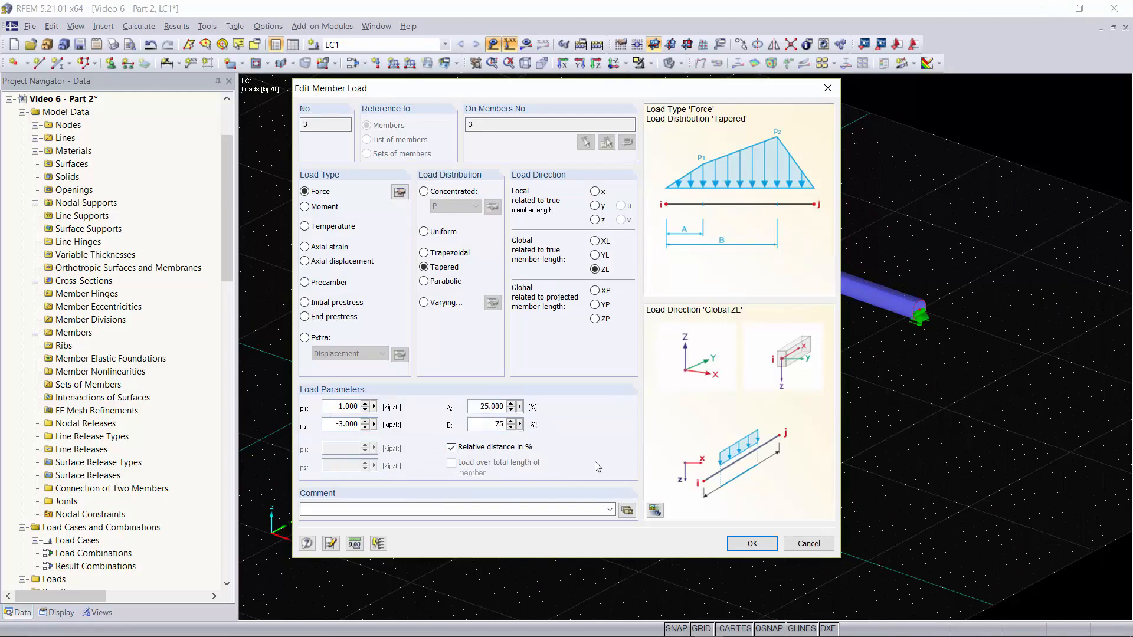
click(750, 543)
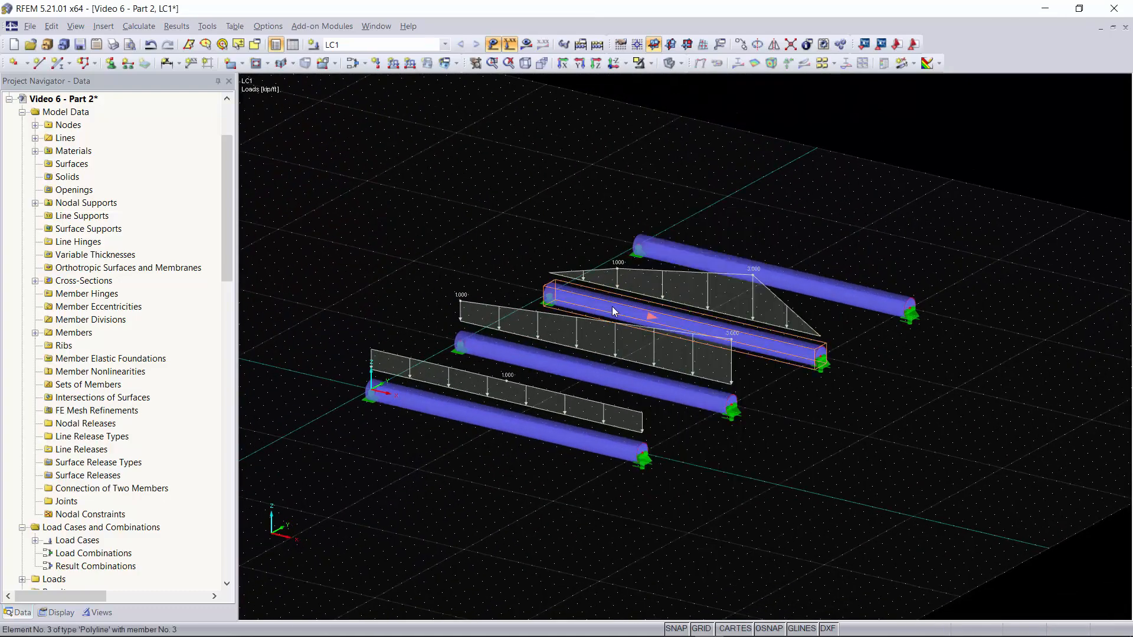
mouse_move(746, 341)
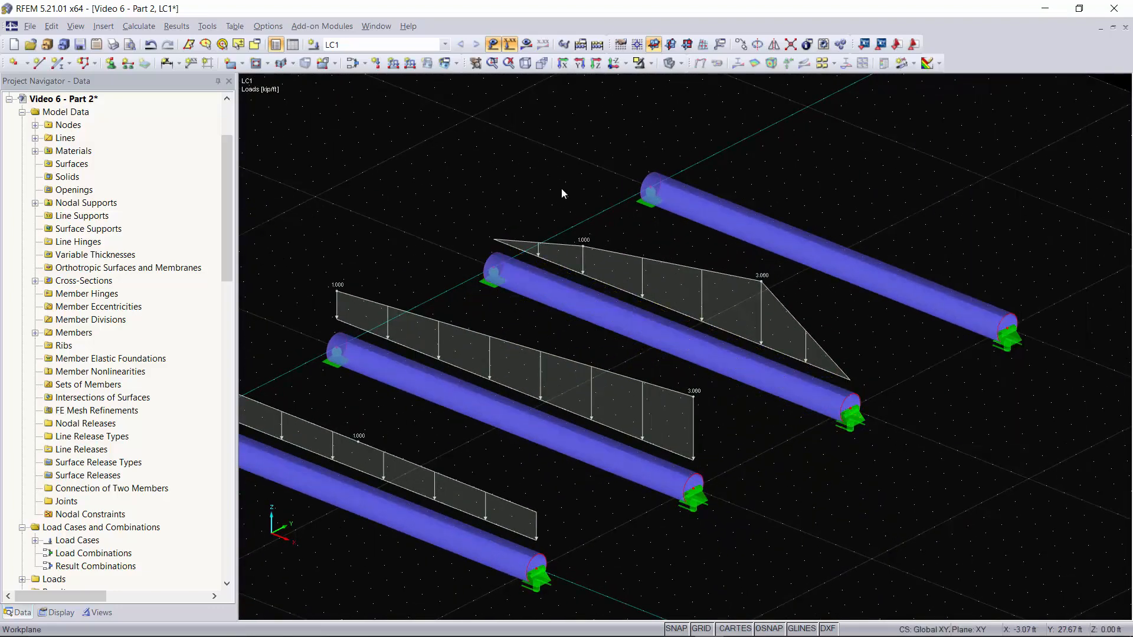
mouse_move(650, 333)
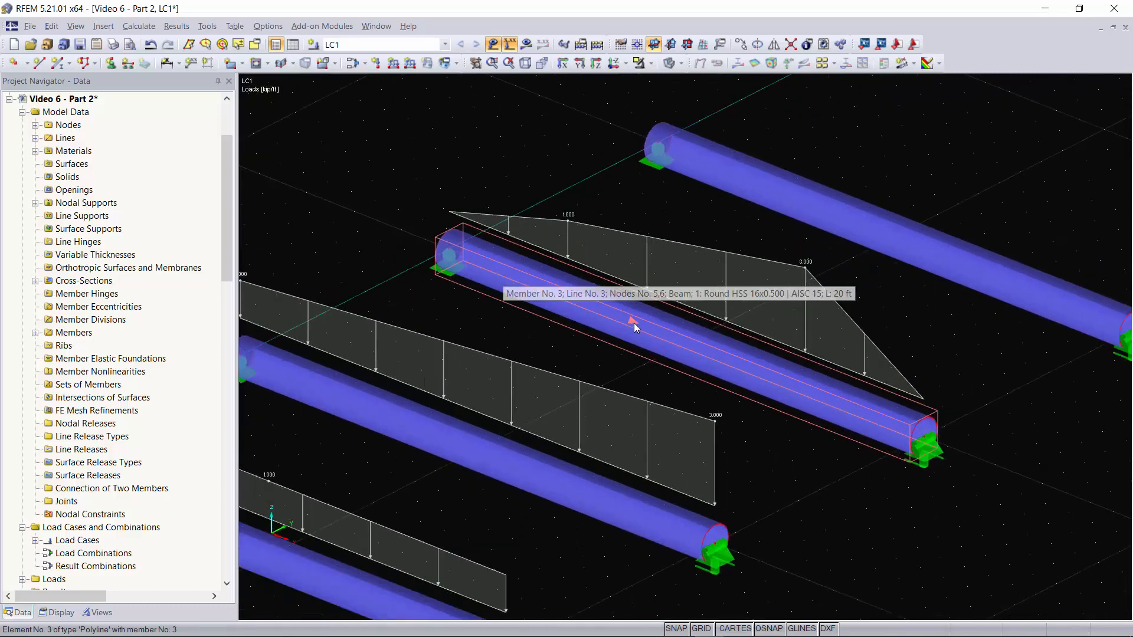
mouse_move(639, 329)
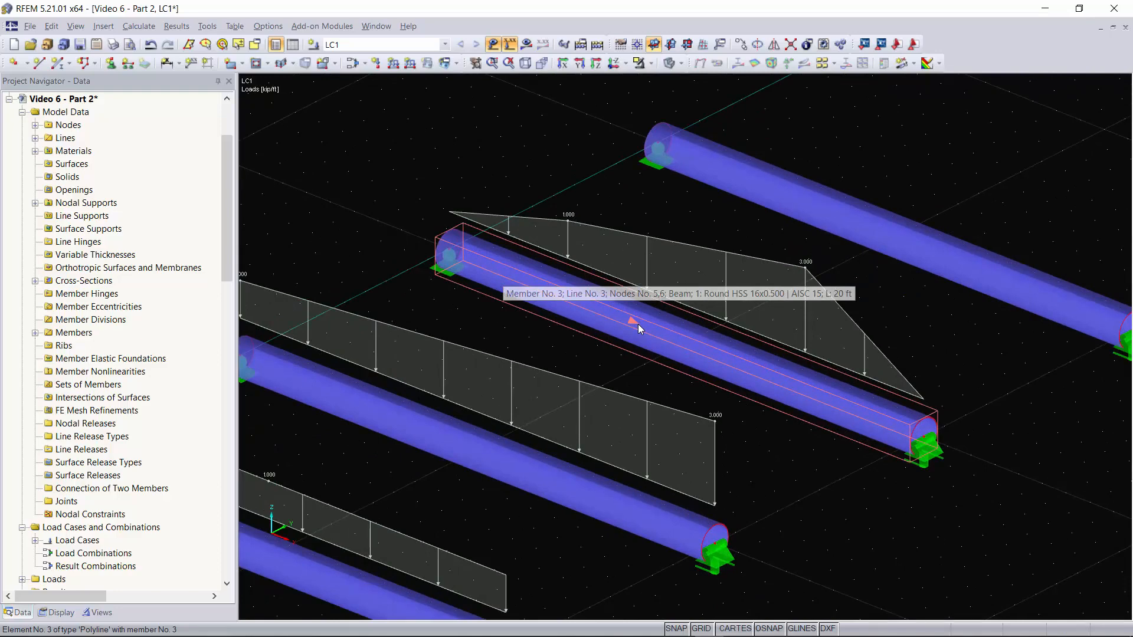
Reverse member 3's orientation from its context menu so the tapered load flips.
right_click(636, 317)
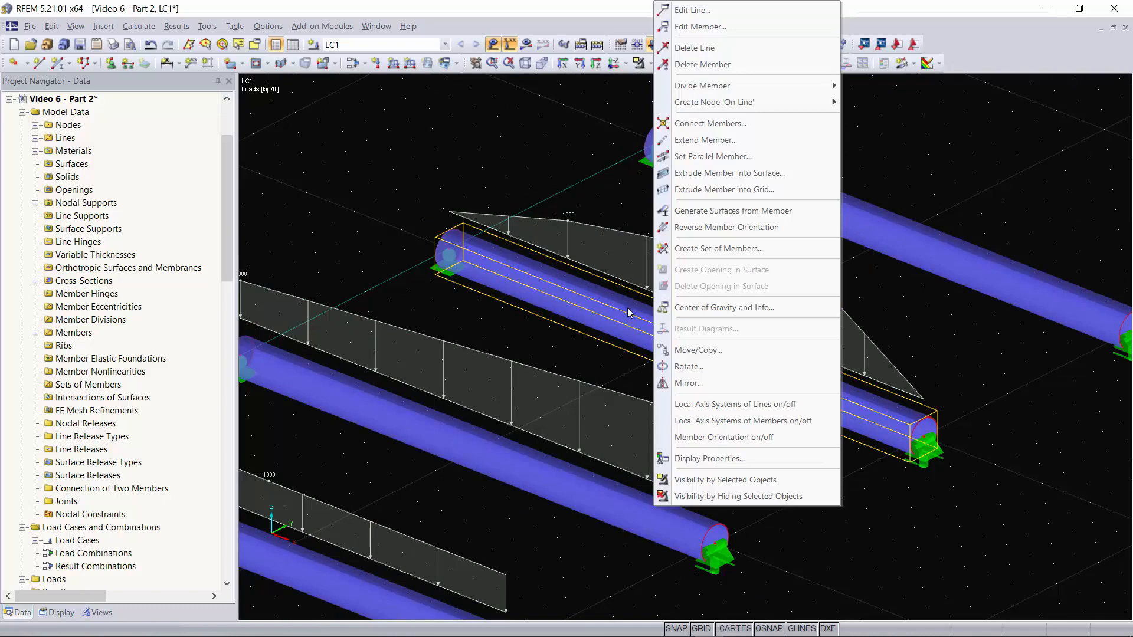
click(734, 236)
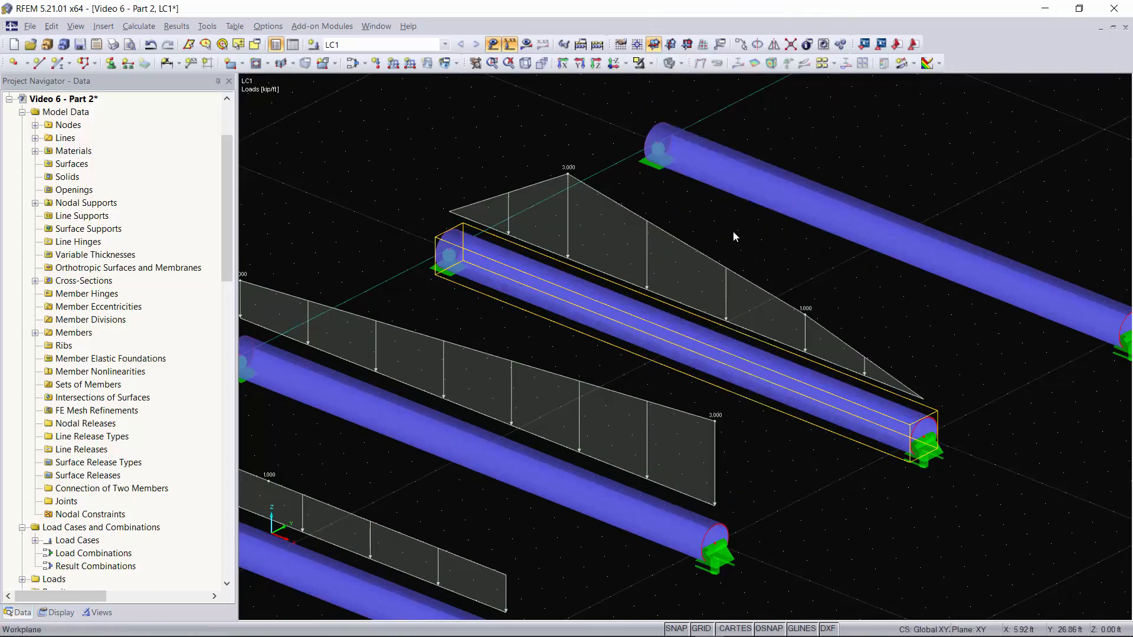
mouse_move(712, 291)
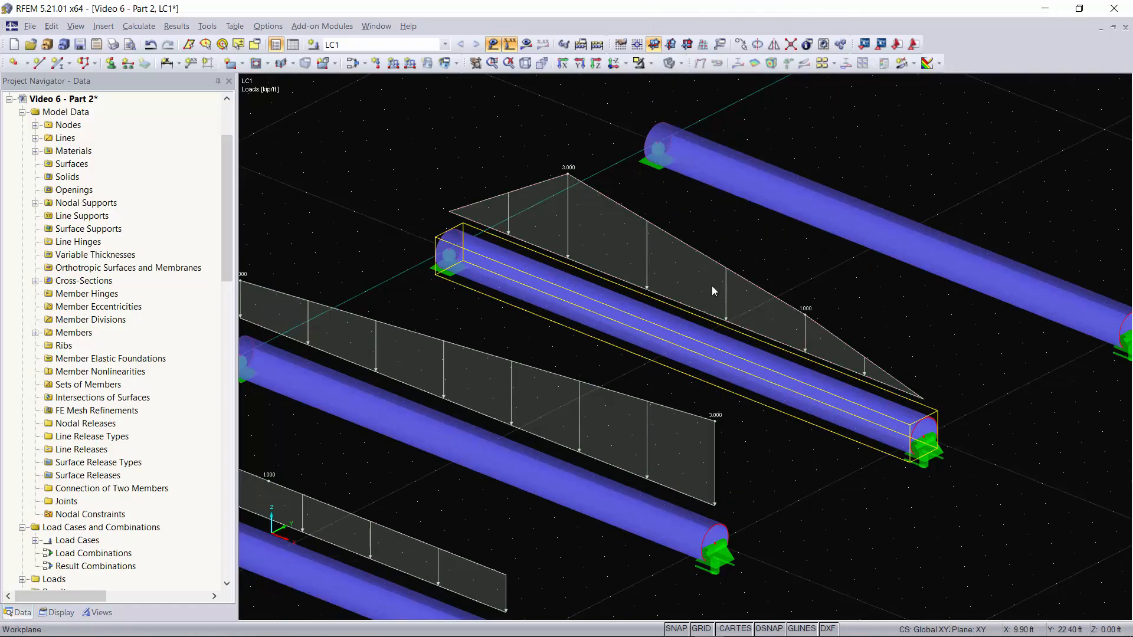
mouse_move(741, 365)
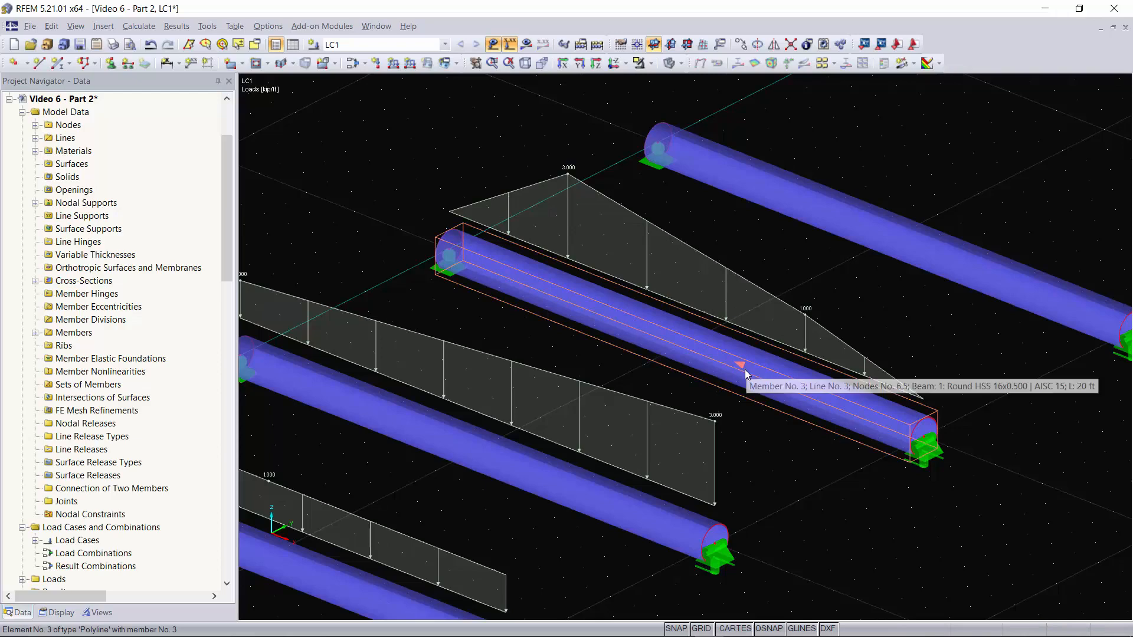
right_click(742, 365)
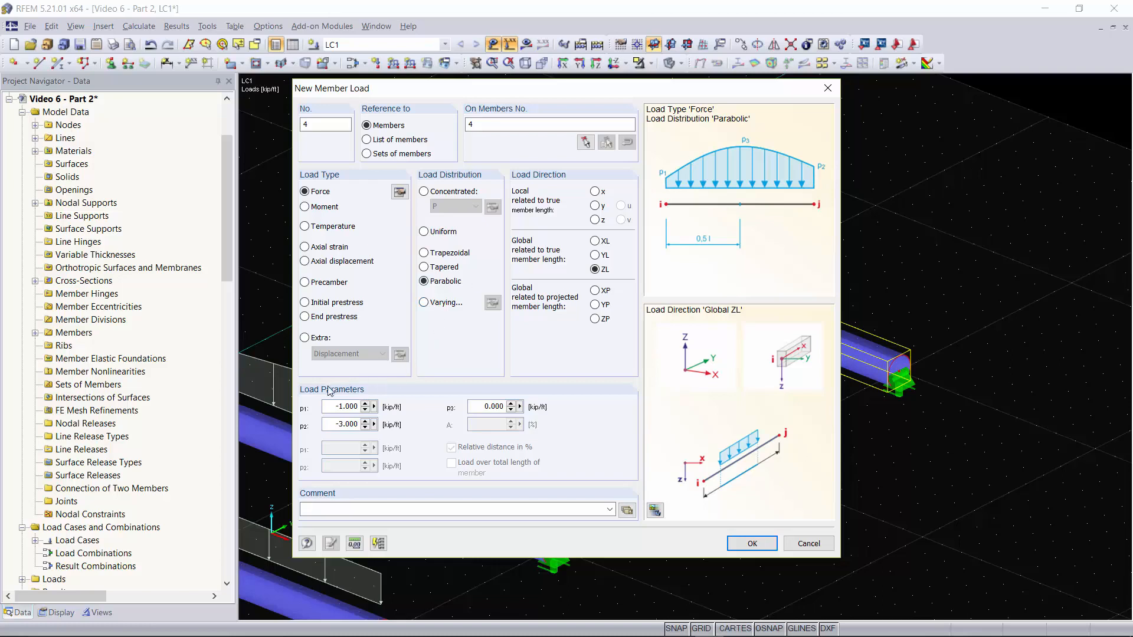
Add a parabolic load on member 4: p1 = -1, p2 = -2, p0 = -3 kip/ft.
triple_click(346, 406)
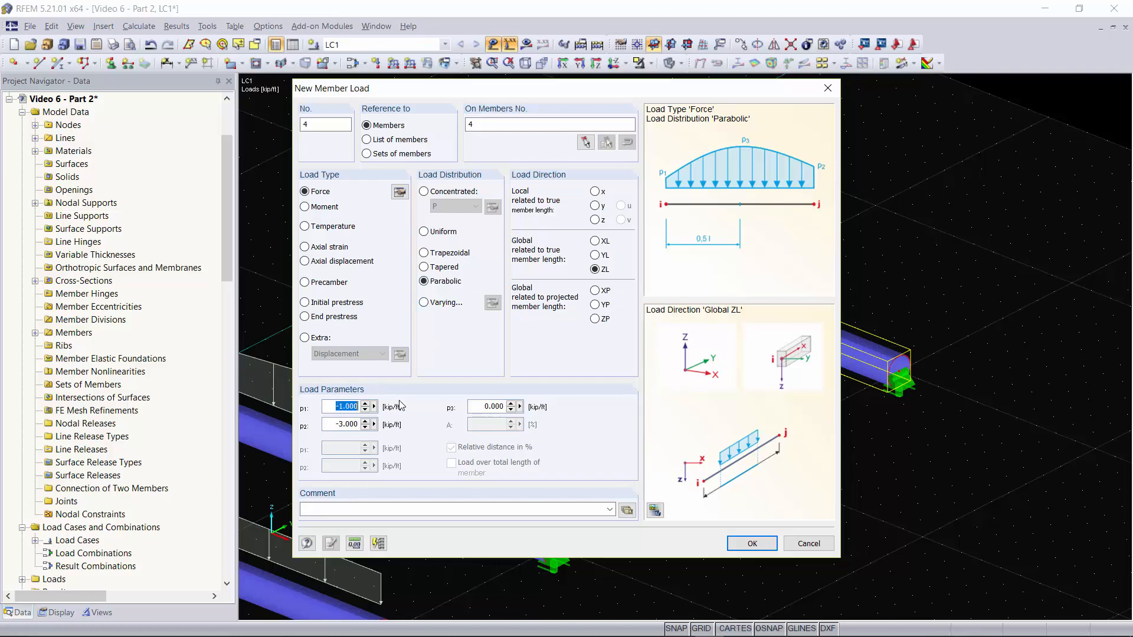
click(345, 424)
text(-2.000)
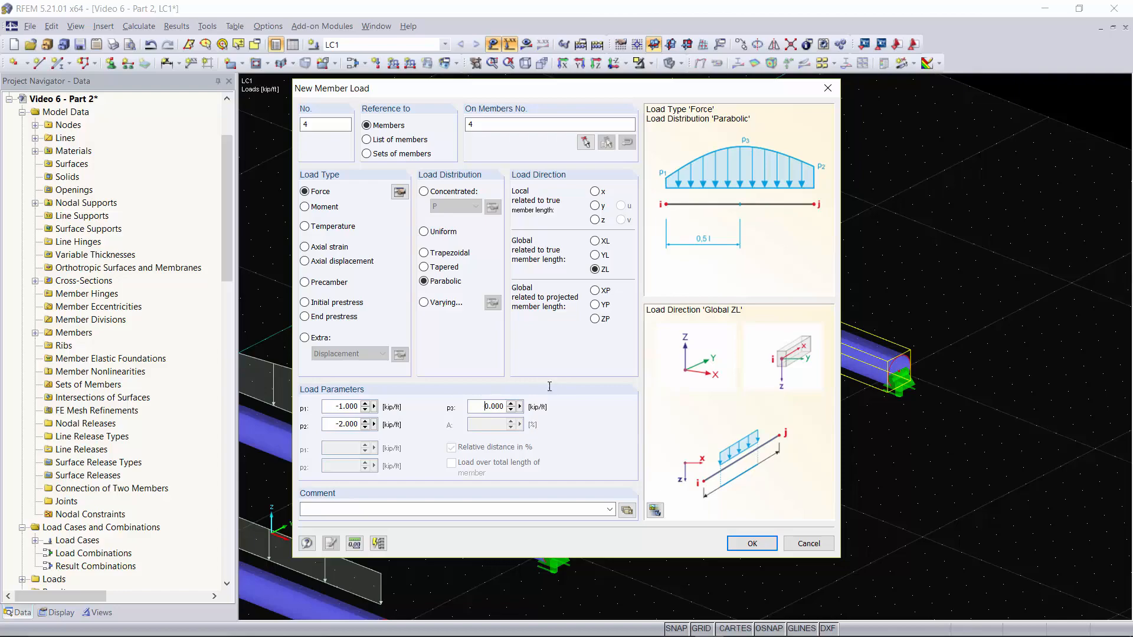
text(-3)
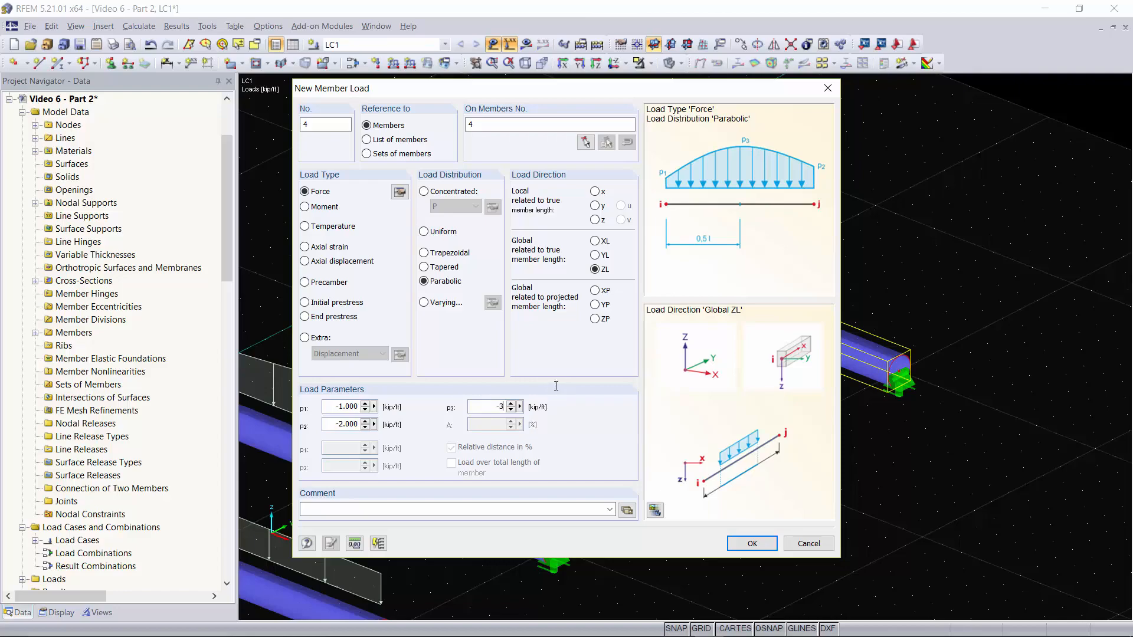
click(751, 543)
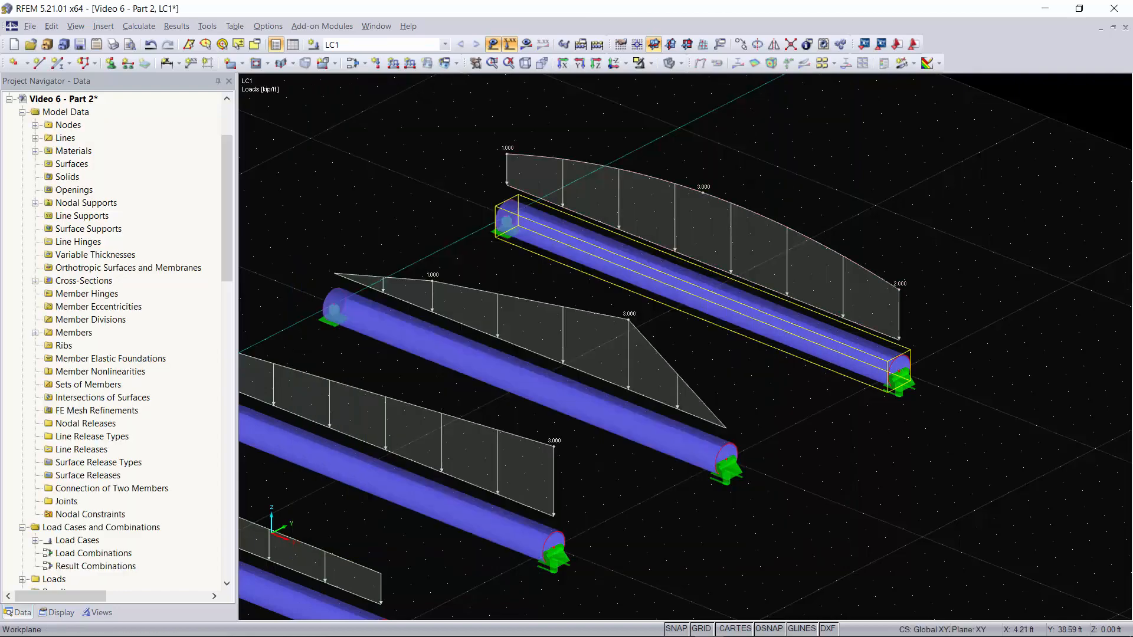
Select member 5, the still unloaded beam, in the graphic window.
right_click(752, 157)
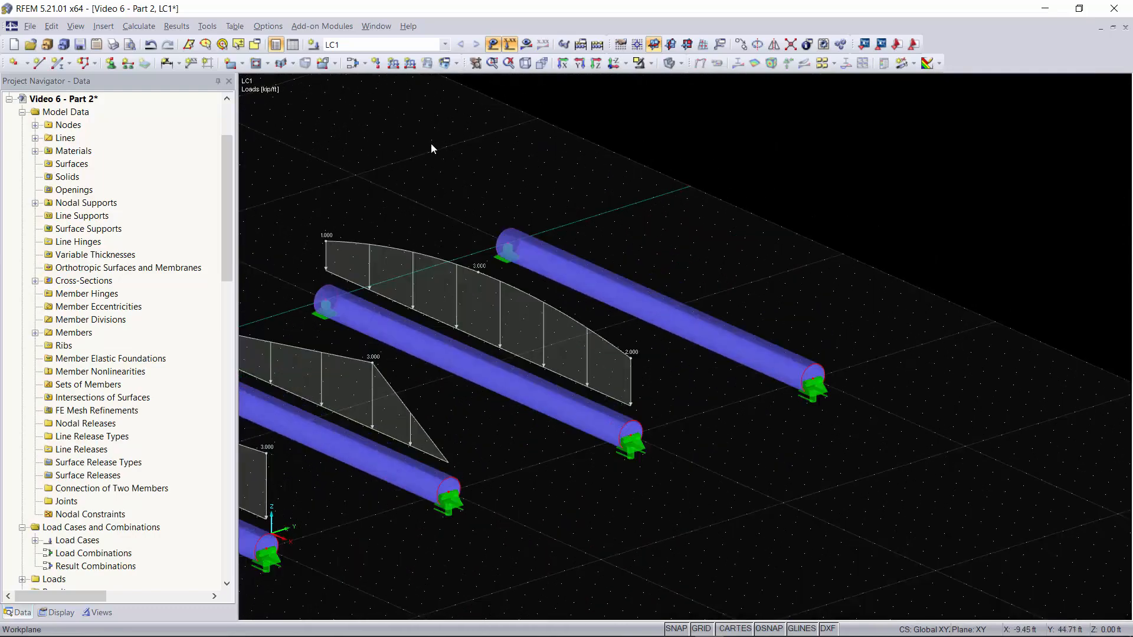
click(592, 268)
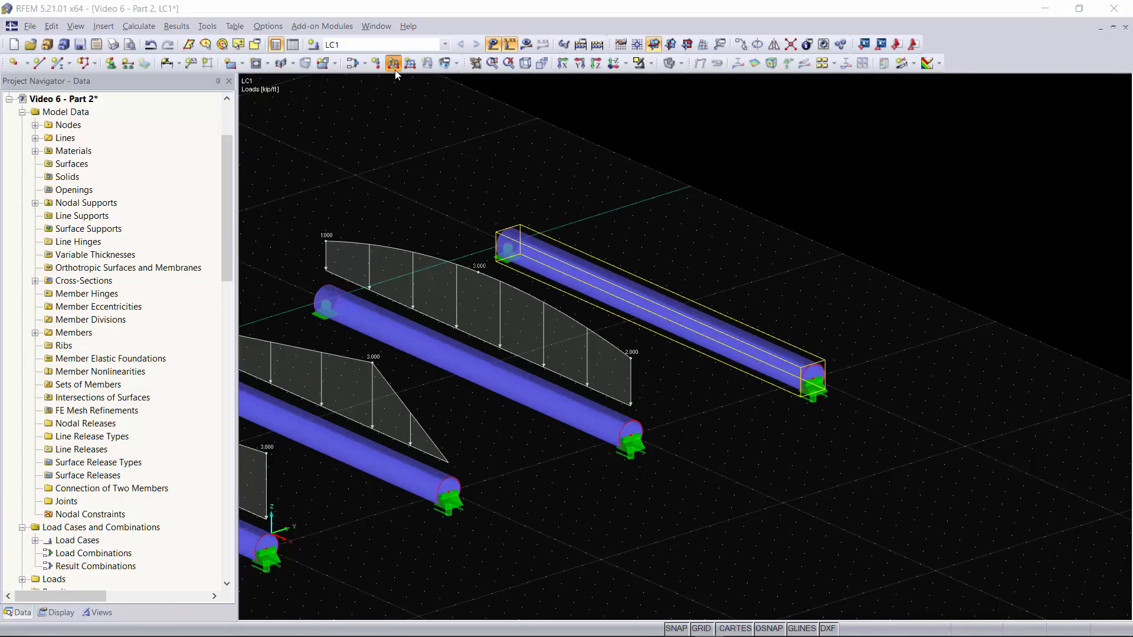
Start a varying member load on member 5 and bring up its ordinate table.
click(393, 63)
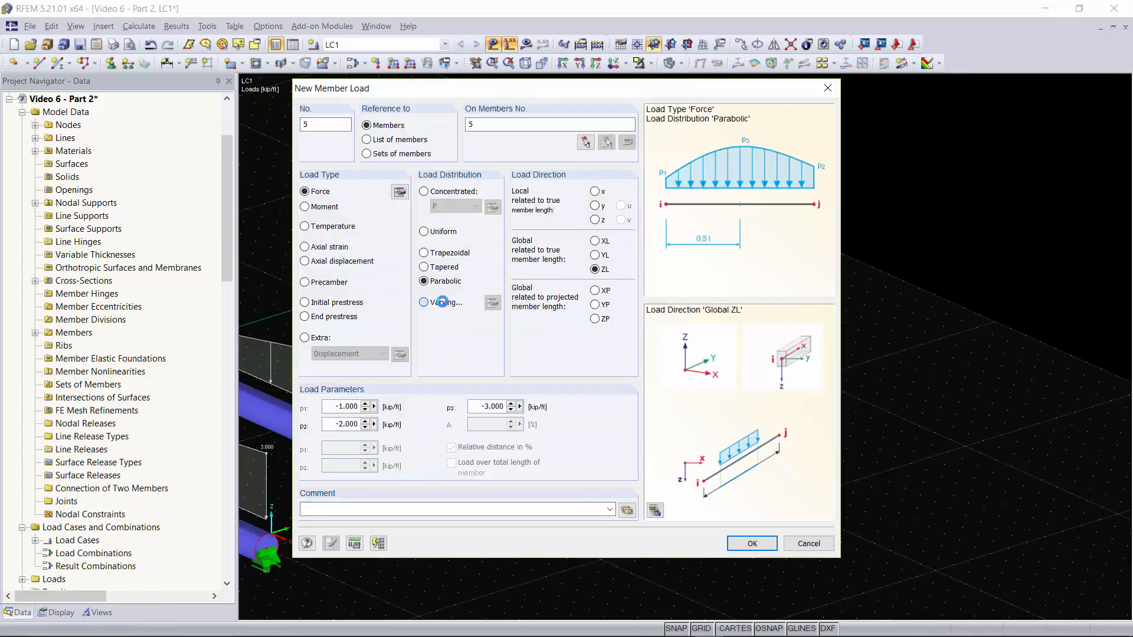
click(424, 302)
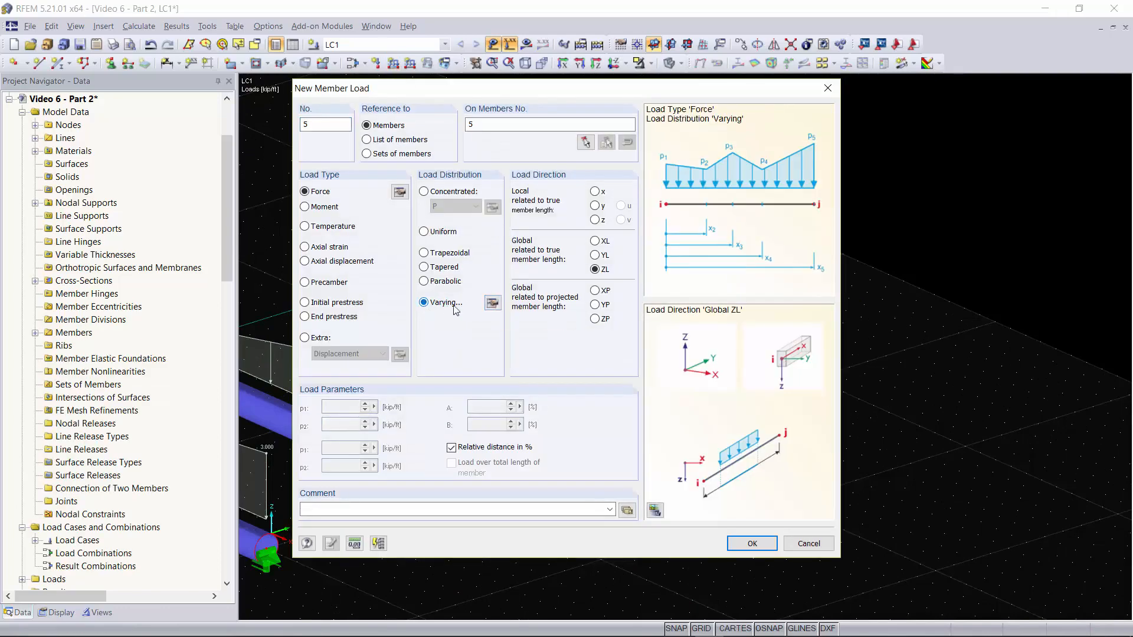
mouse_move(492, 303)
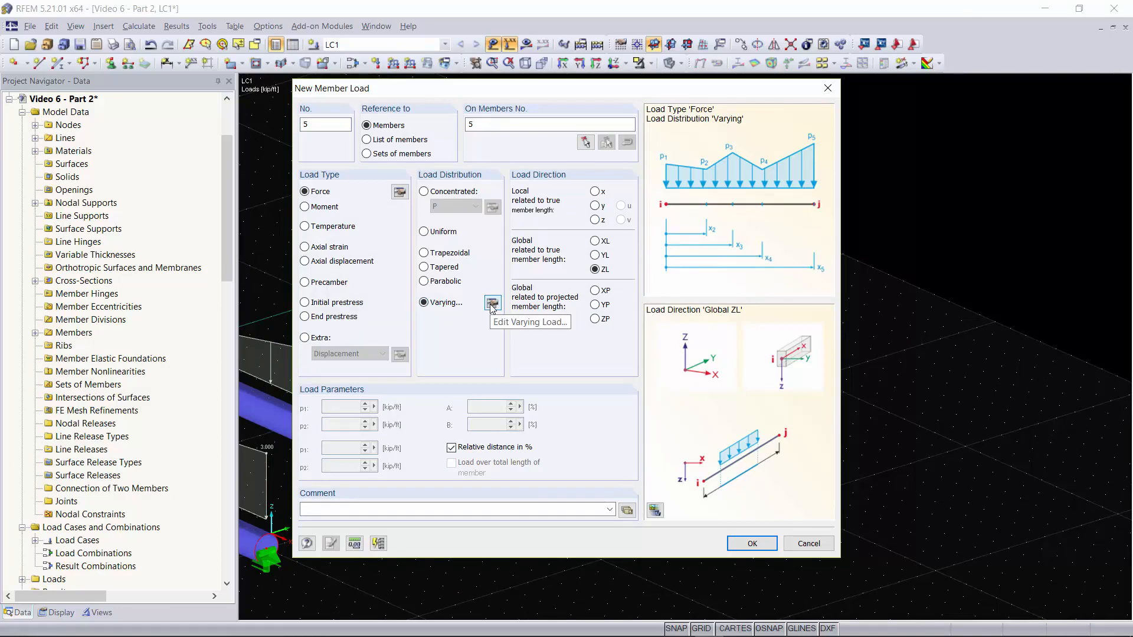
click(492, 302)
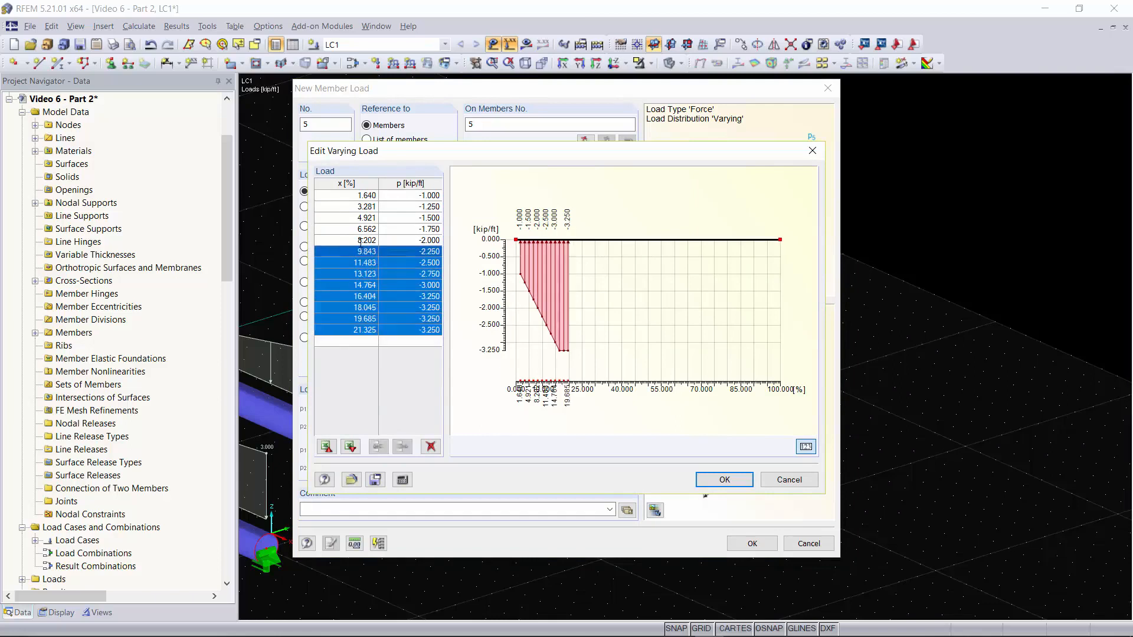
Clear old ordinates and enter x positions every 10% with p starting at -1.000 kip/ft.
click(430, 446)
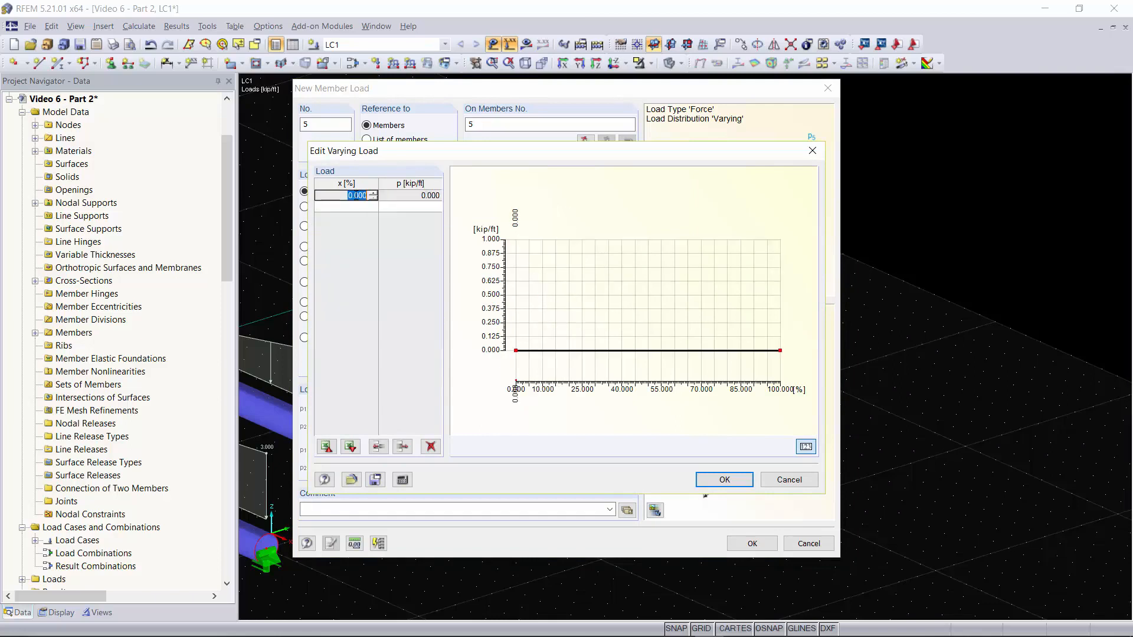
text(10)
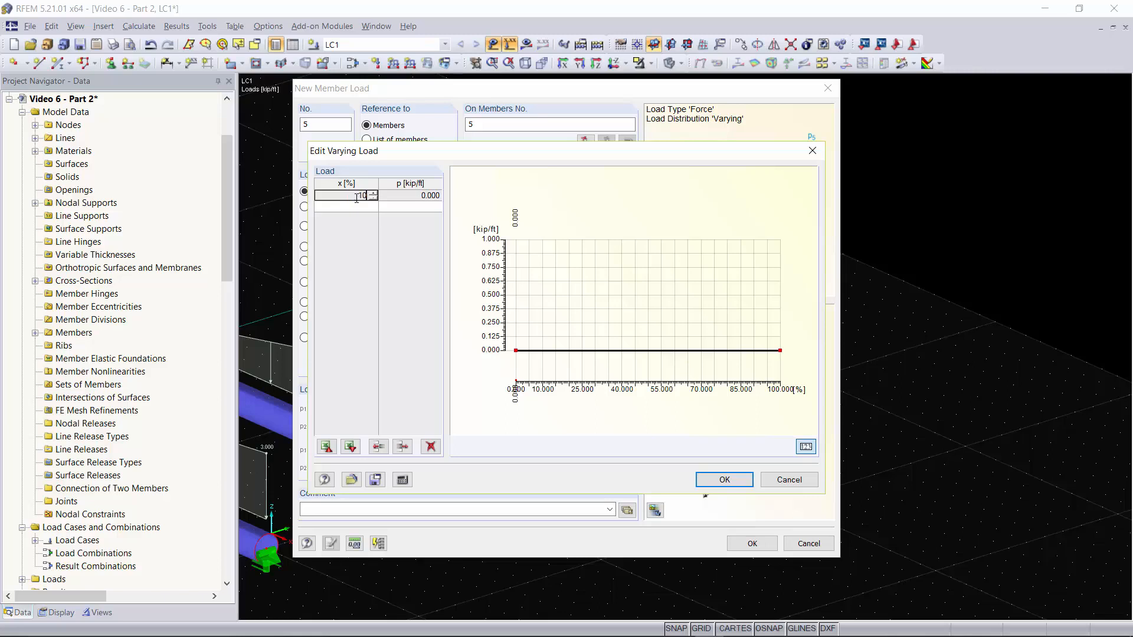
text(11.1000)
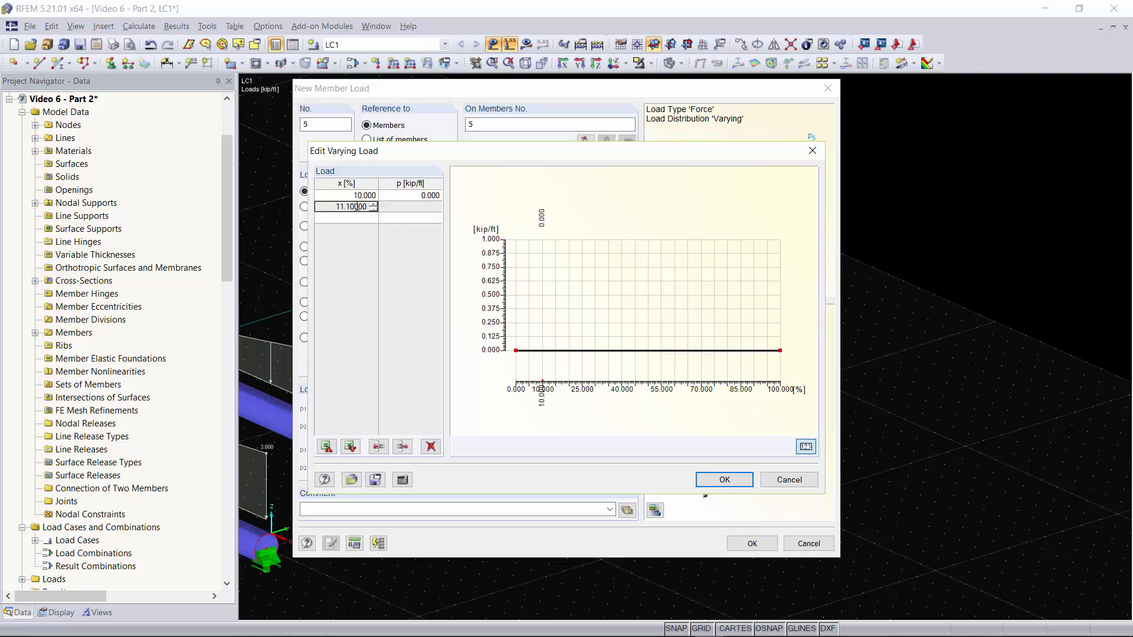
text(10)
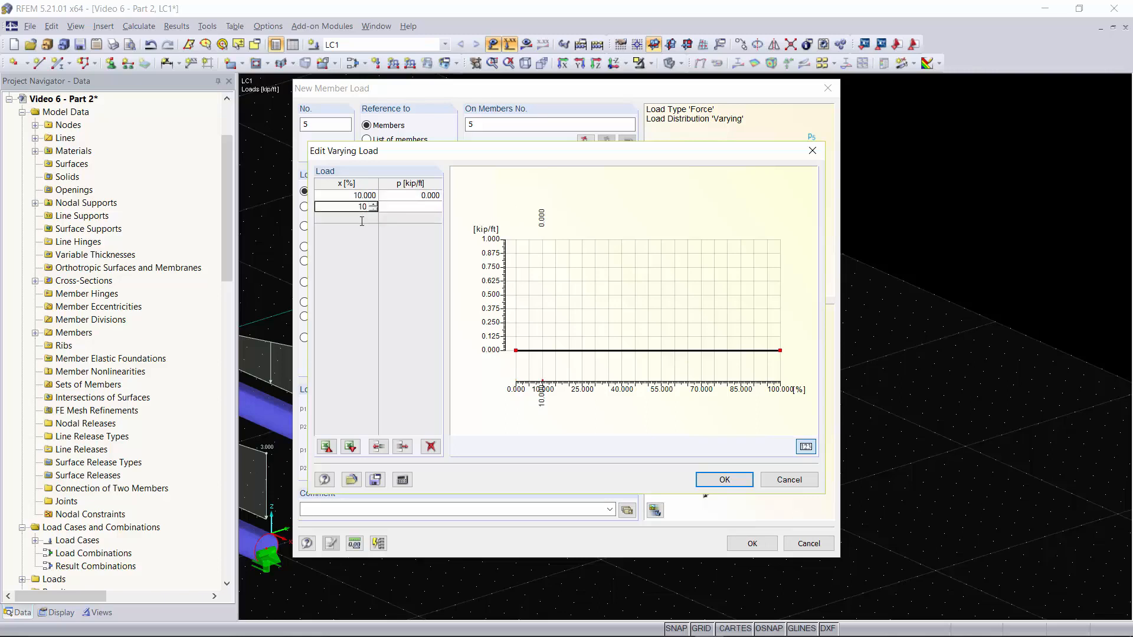
text(30.000)
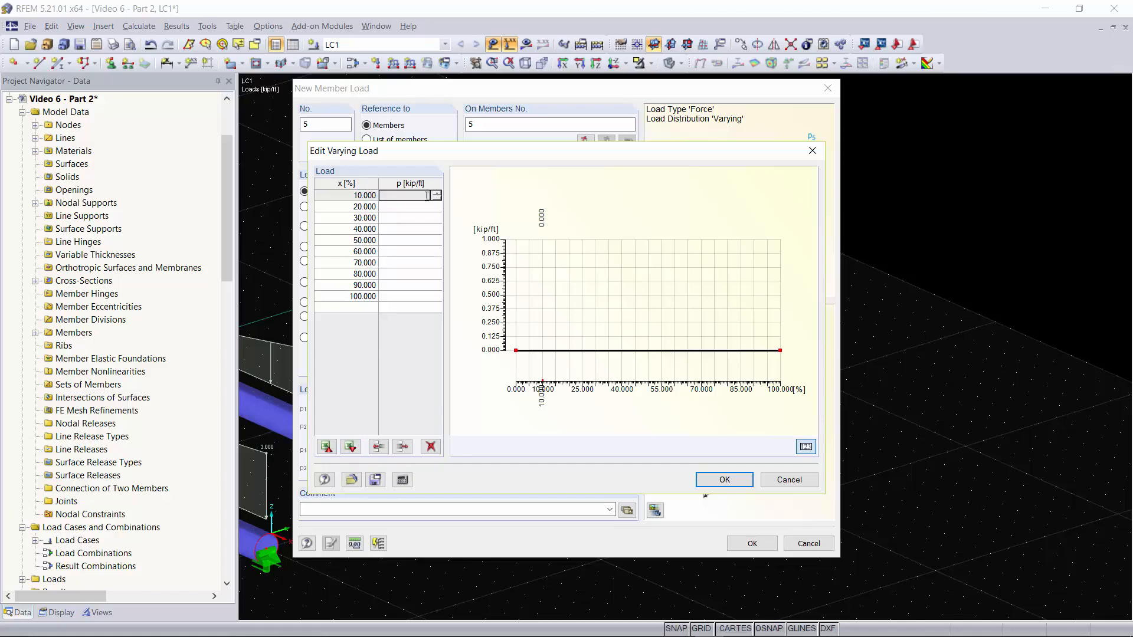
text(-1.000)
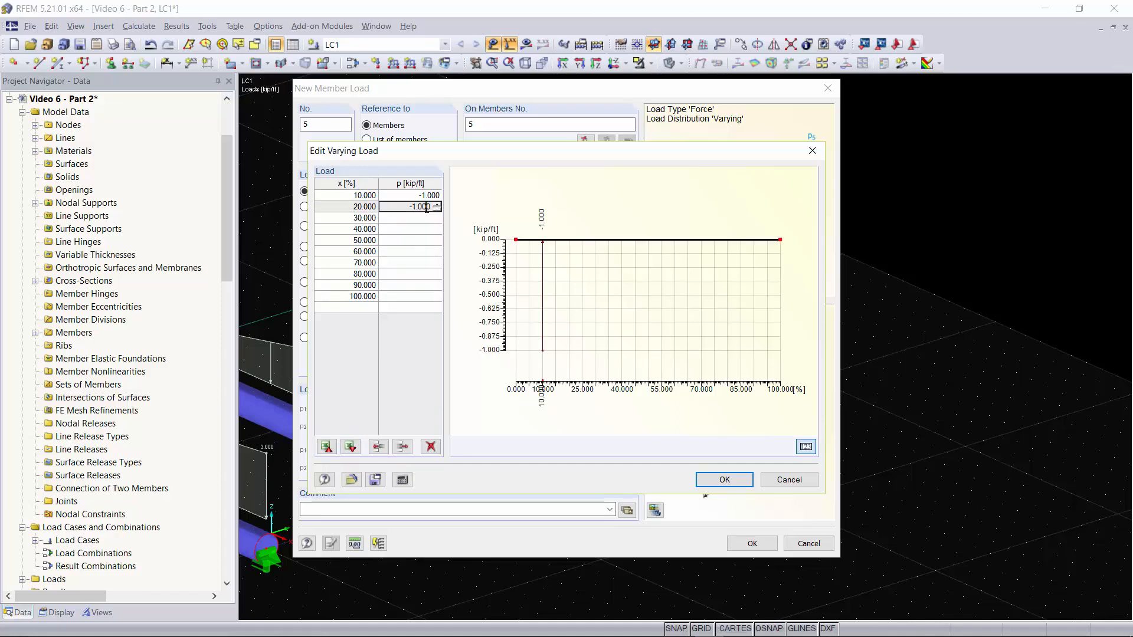
click(419, 206)
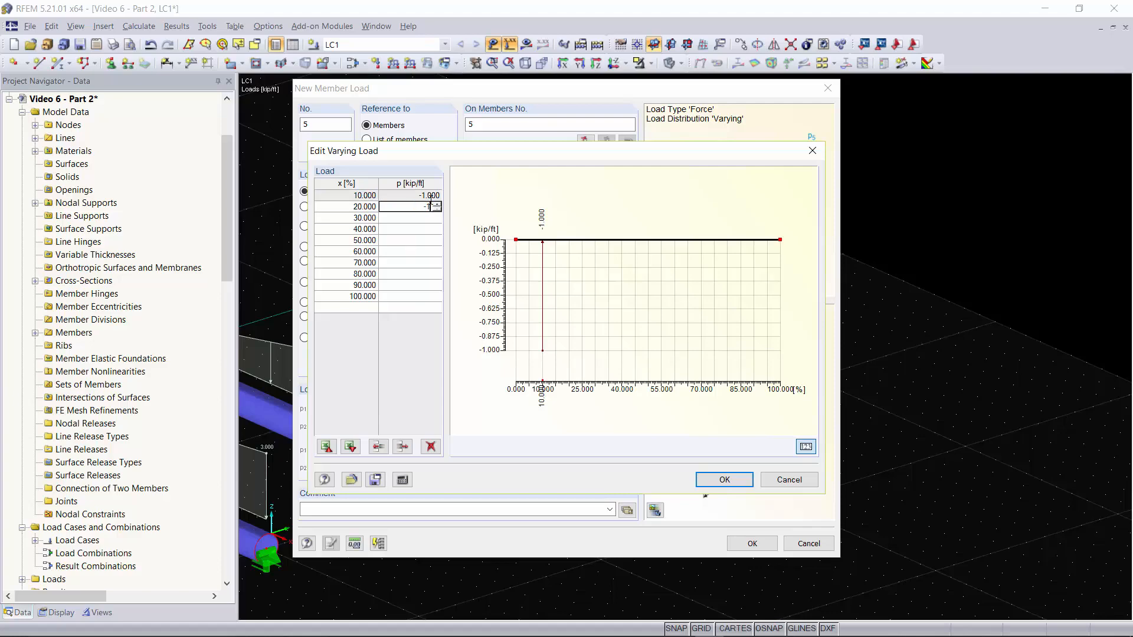
click(724, 479)
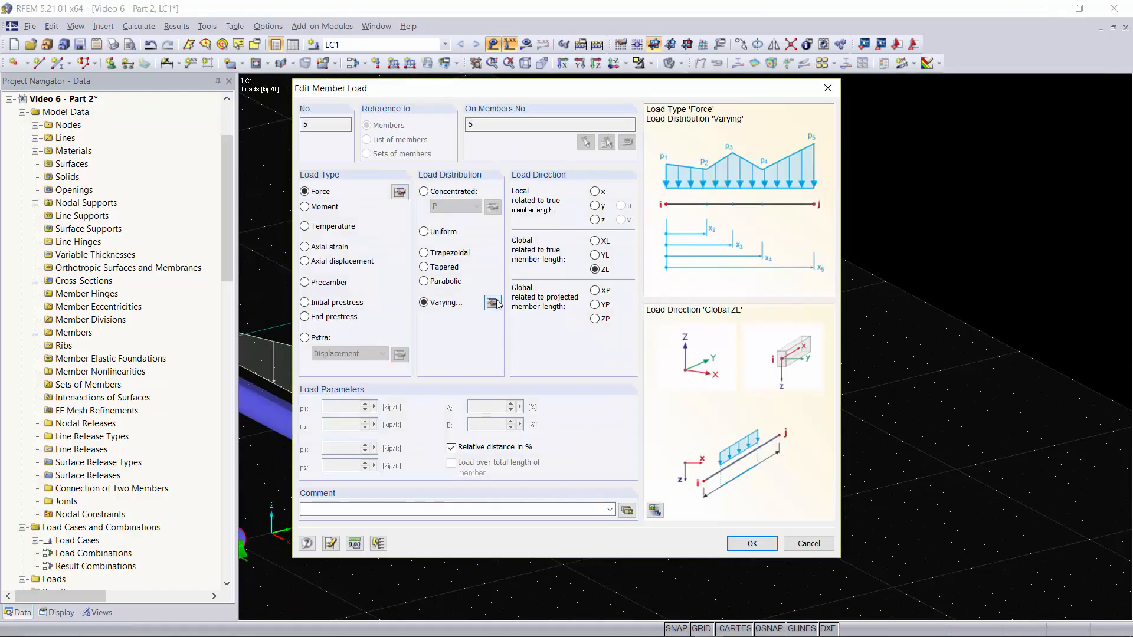
Review the varying load ordinates for member 5 and accept the load in both dialogs.
click(493, 303)
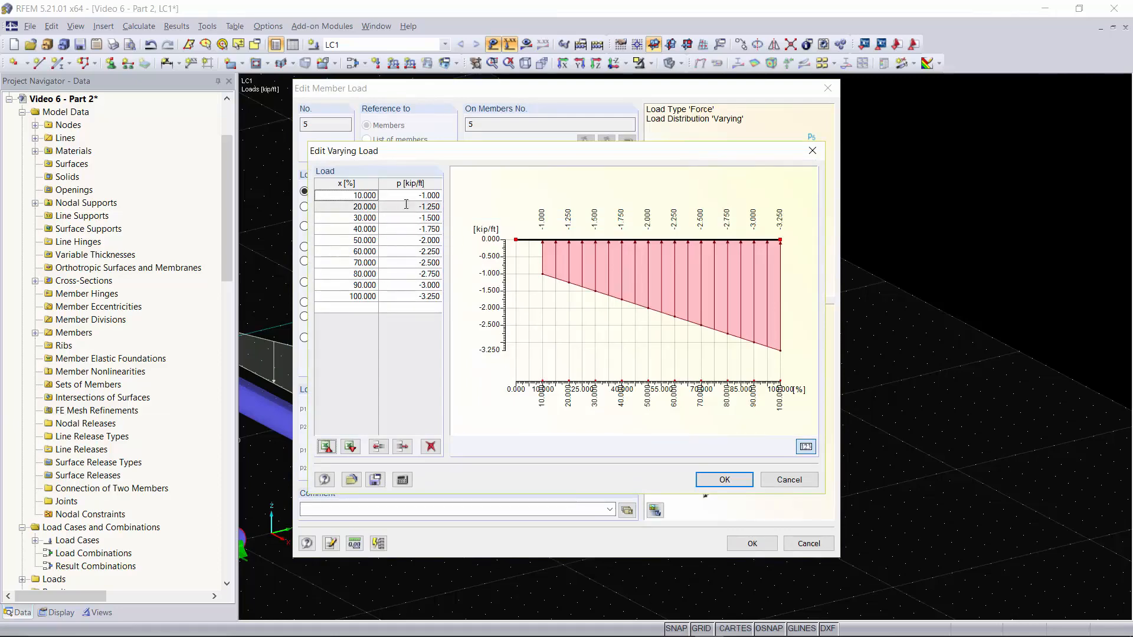
click(724, 479)
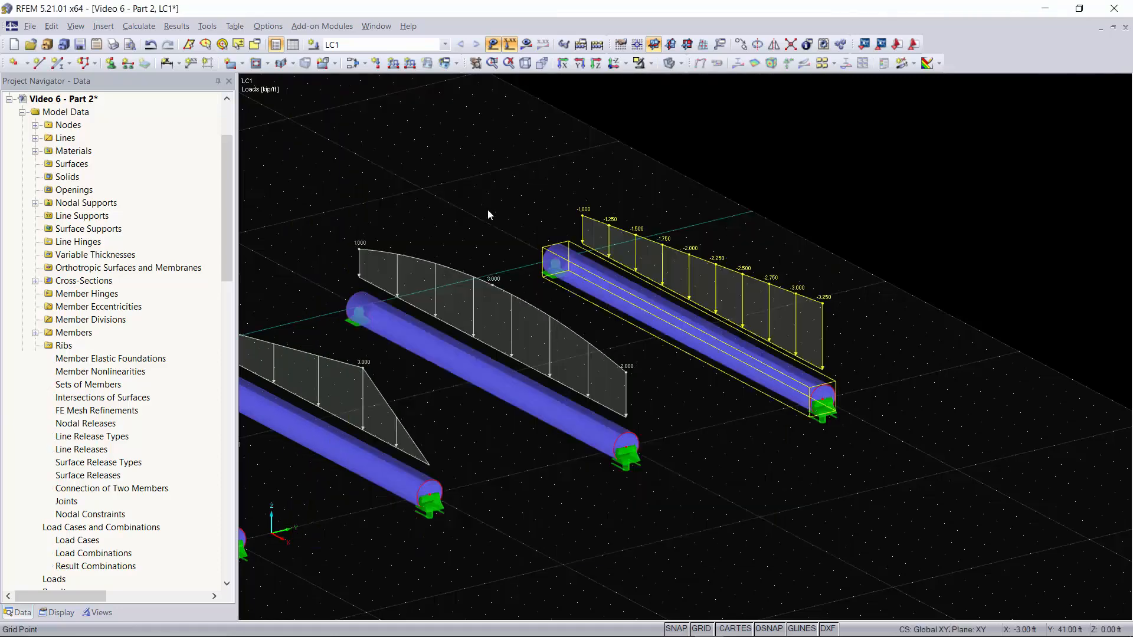
right_click(487, 214)
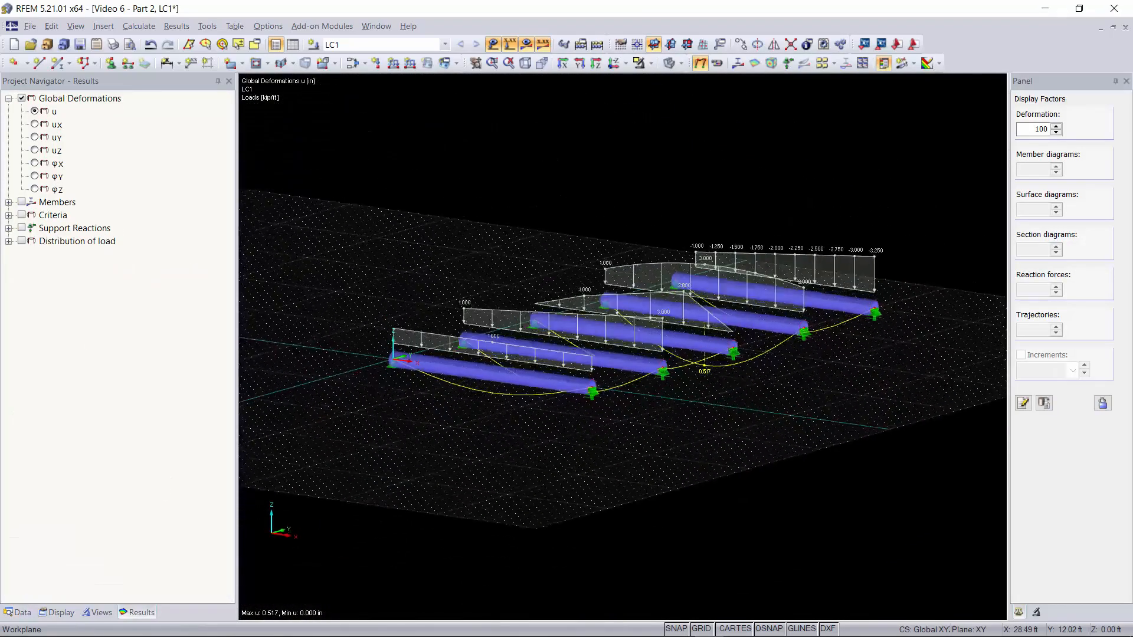
Browse member results N, Vy, Mz, MT and display the My bending moment diagrams, max 141.362 kip-ft.
click(8, 202)
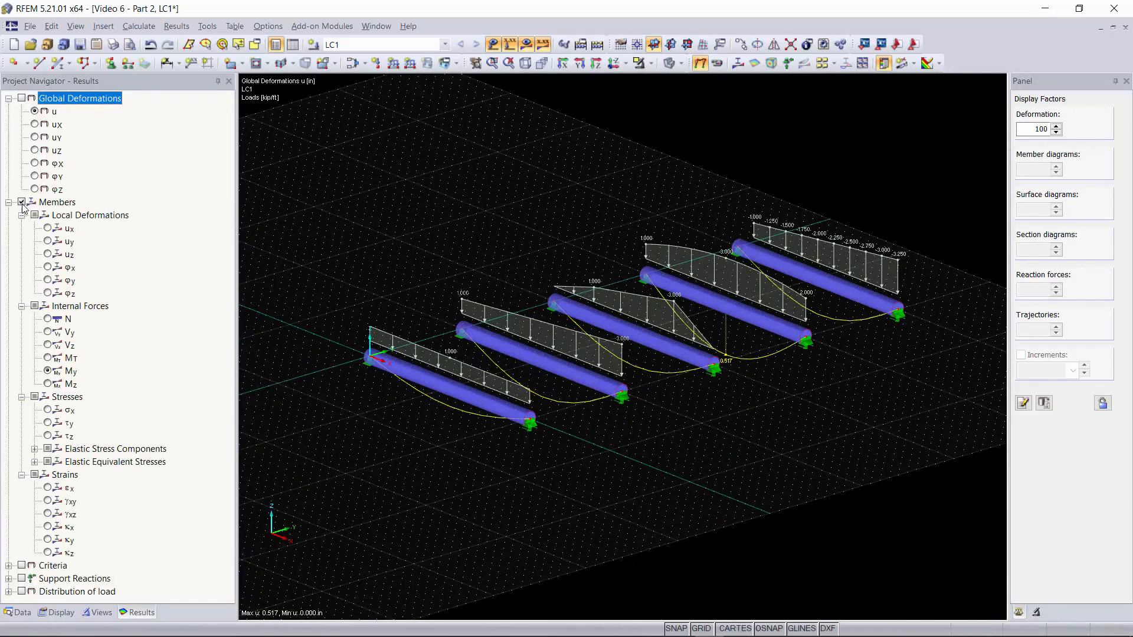
click(47, 320)
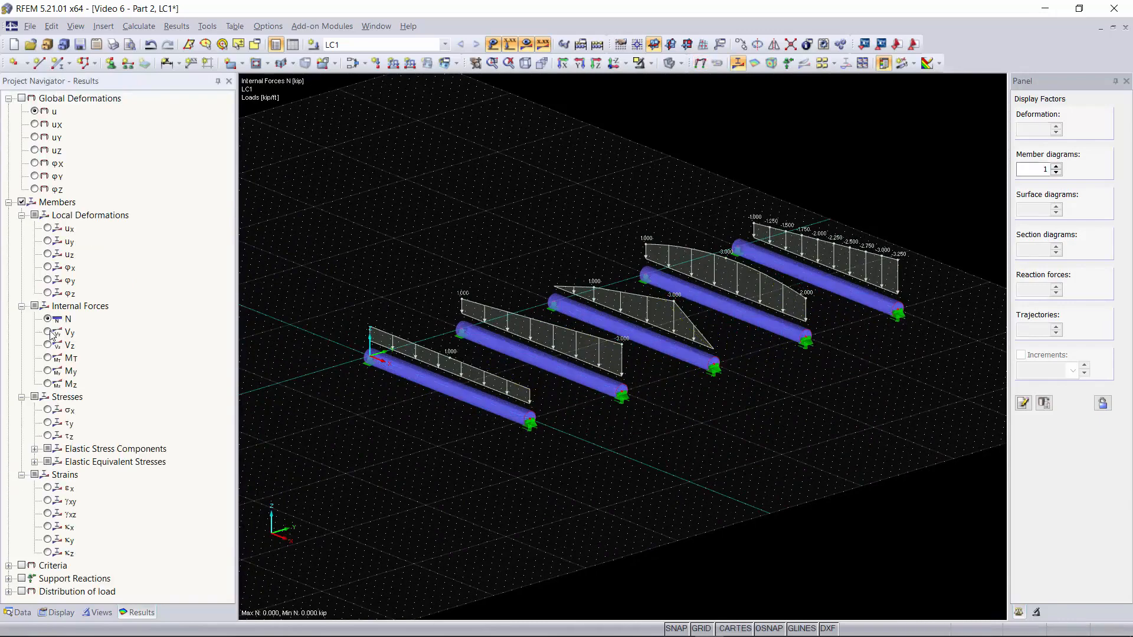
click(48, 332)
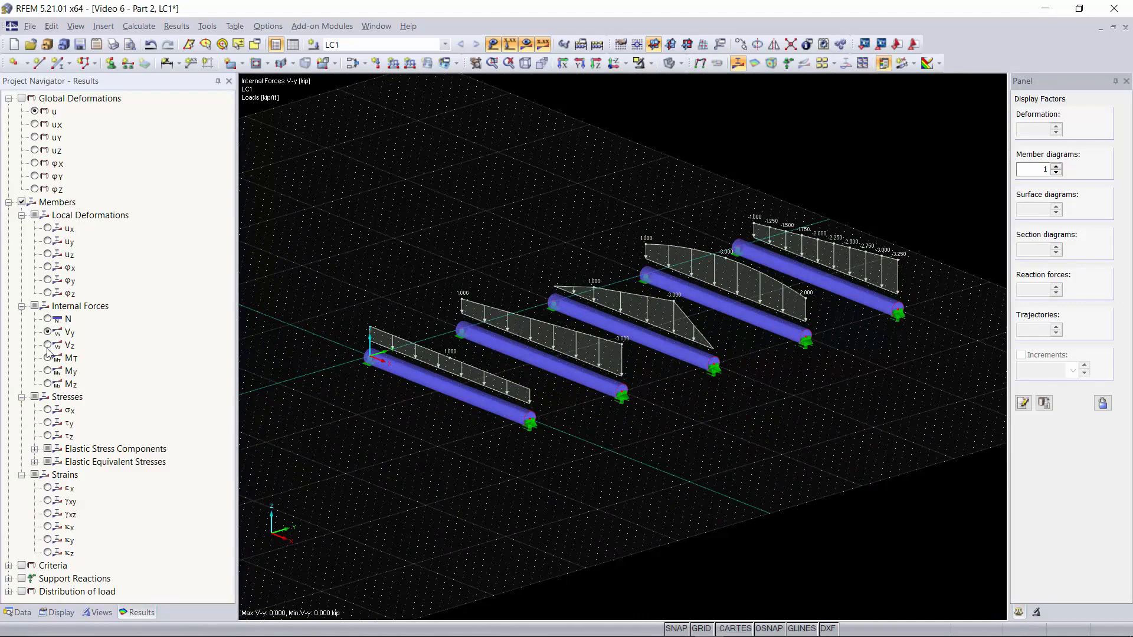
click(47, 383)
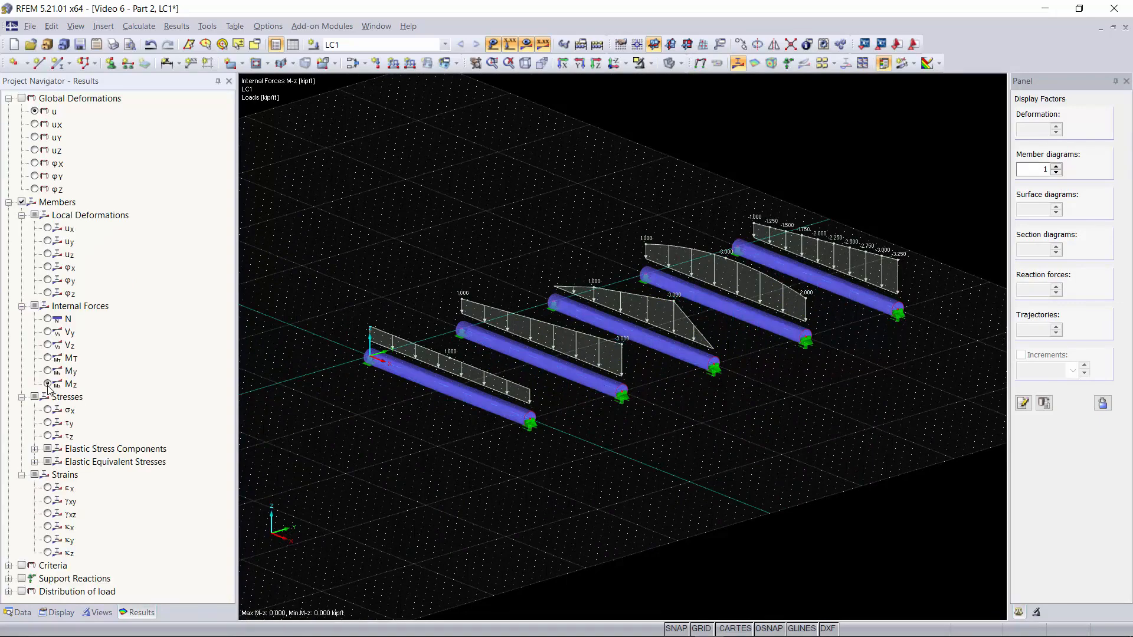
click(47, 359)
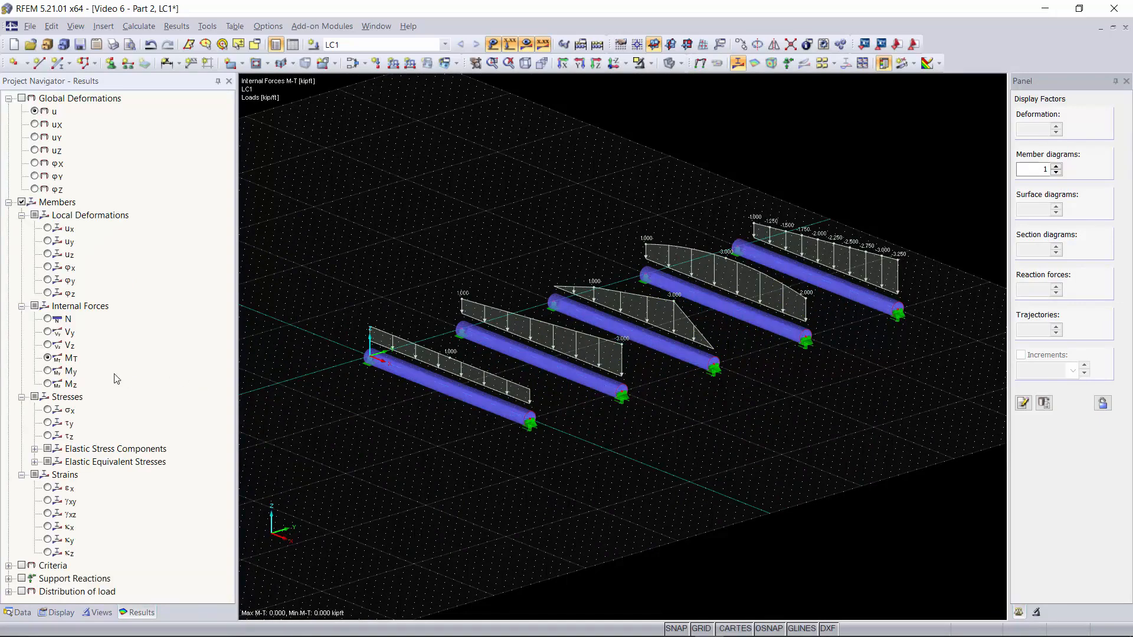
click(47, 370)
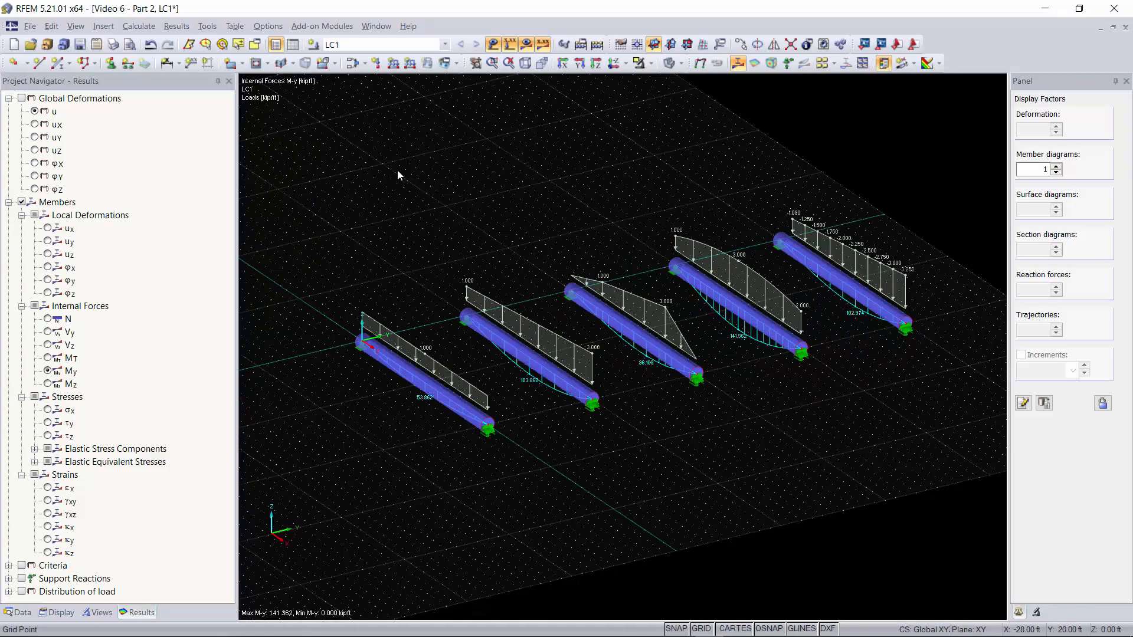
drag(400, 175, 606, 162)
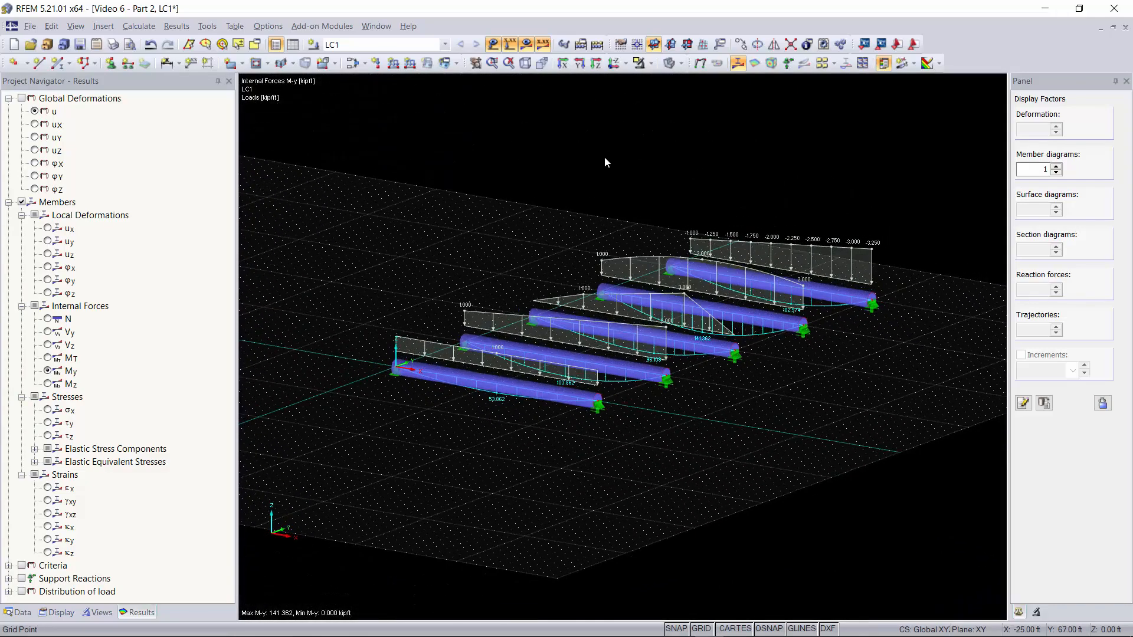
mouse_move(599, 210)
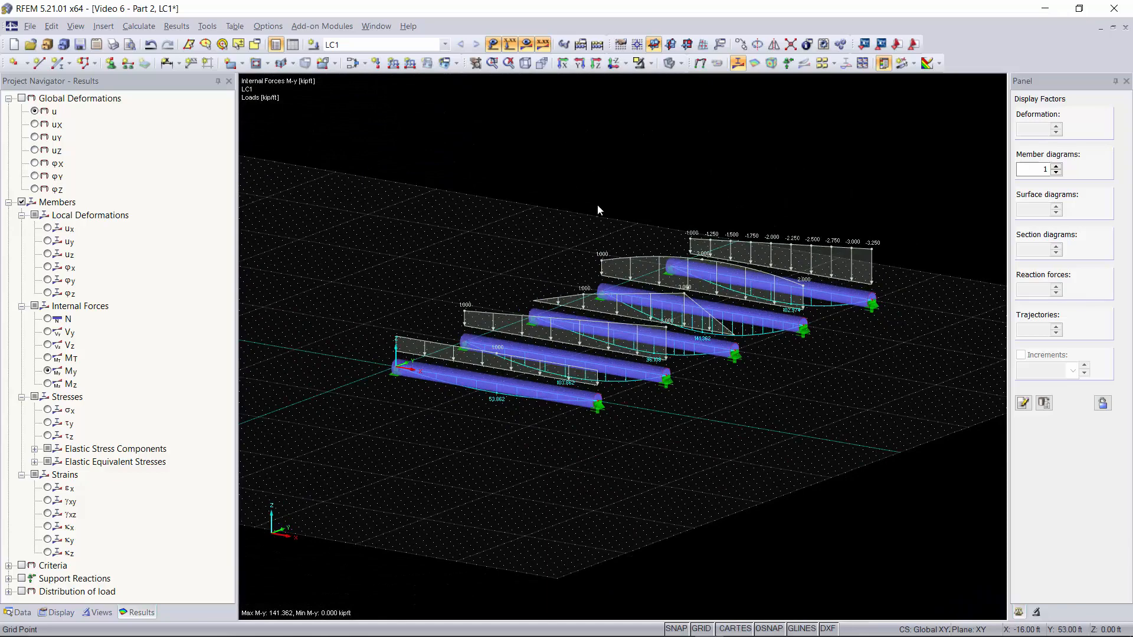